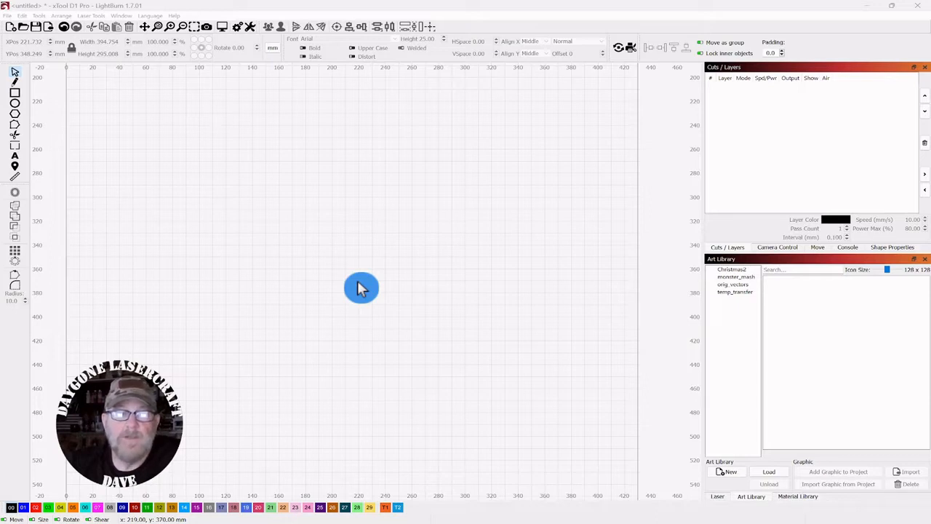
mouse_move(346, 501)
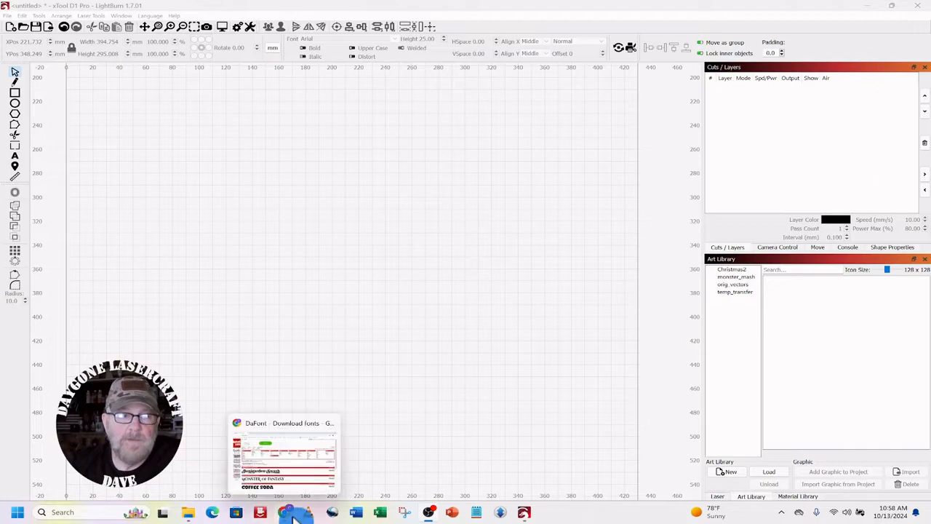
Step: Show the DaFont Holiday > Christmas category with large font previews
left_click(284, 451)
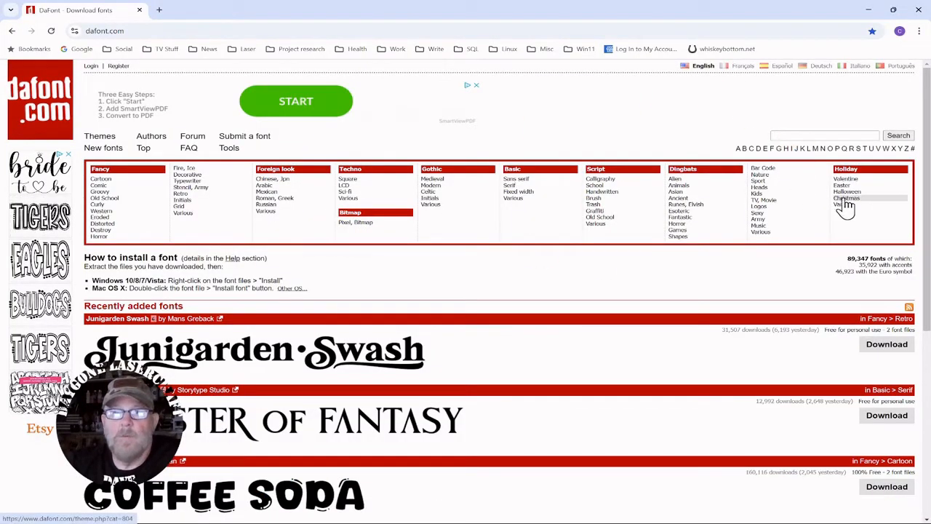
mouse_move(847, 206)
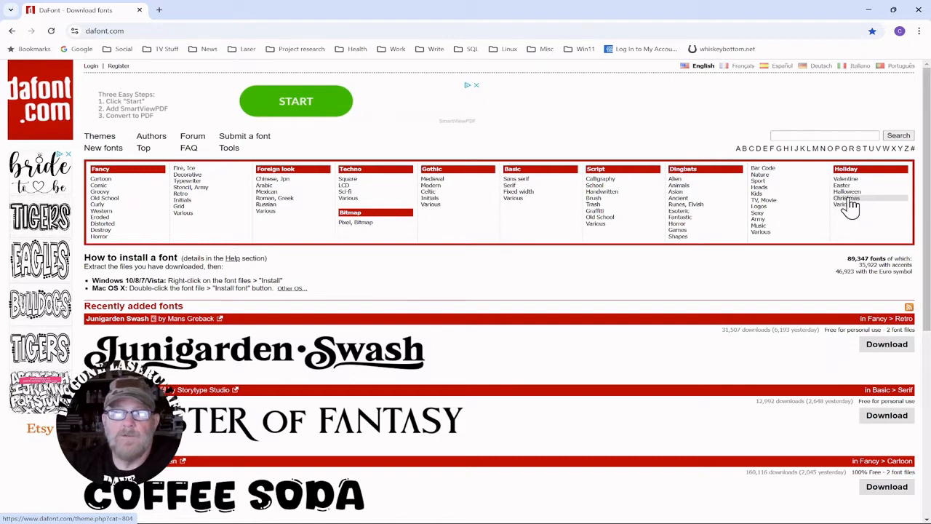
left_click(846, 197)
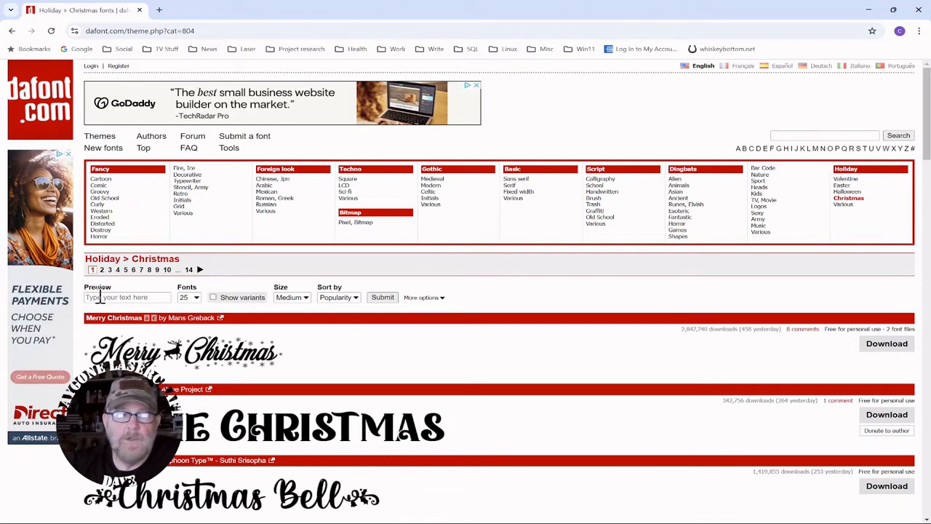
mouse_move(306, 313)
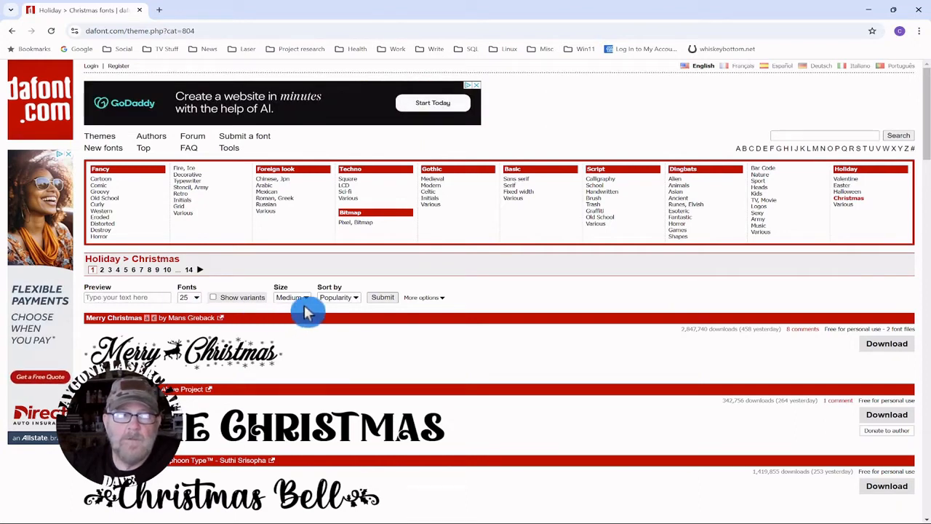
left_click(293, 297)
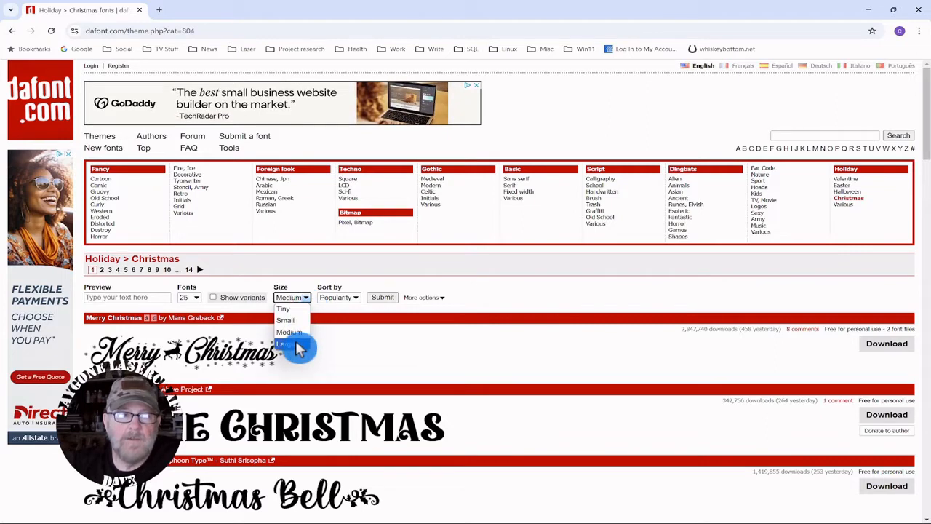
left_click(286, 343)
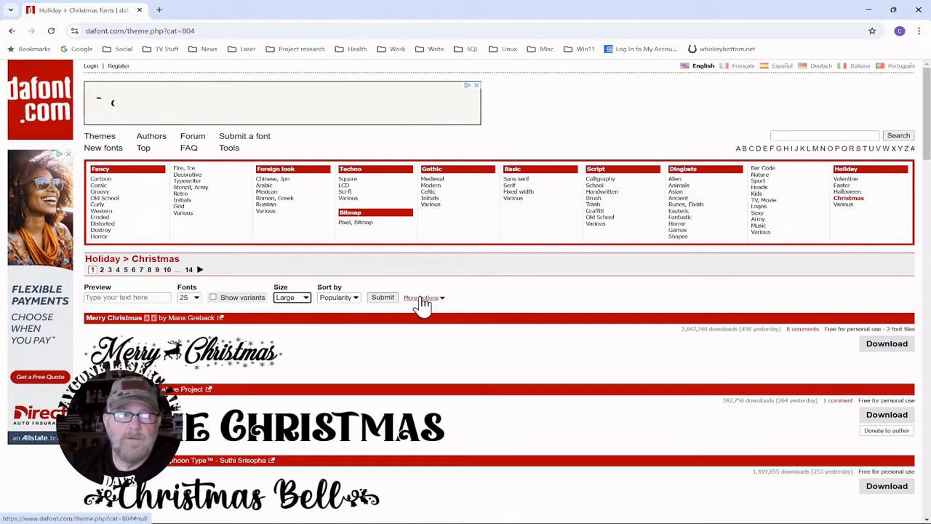
Step: Filter the list to Public domain/GPL/OFL and 100% Free fonts and submit
left_click(420, 297)
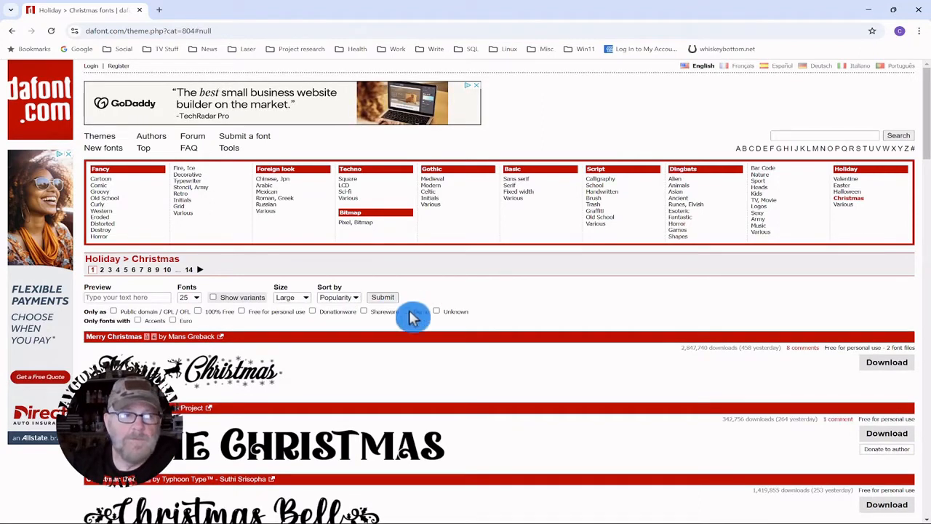
left_click(113, 311)
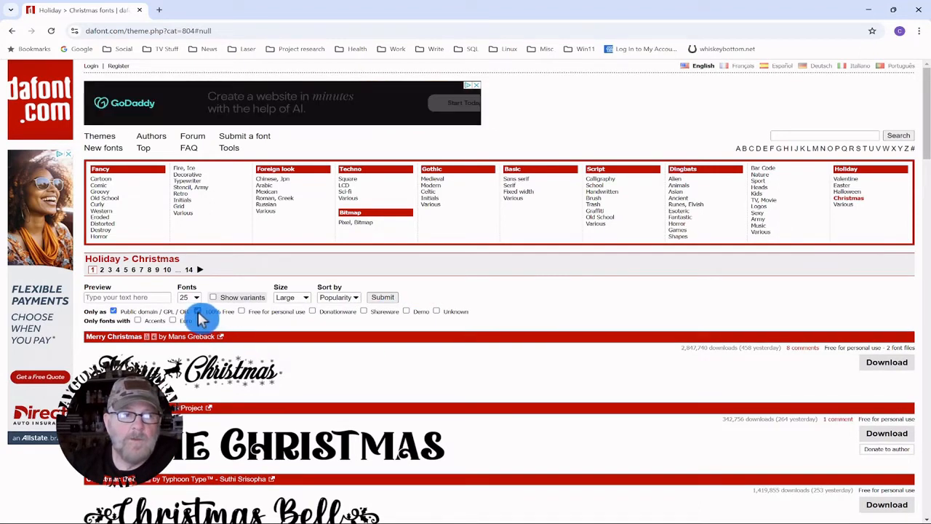
left_click(197, 311)
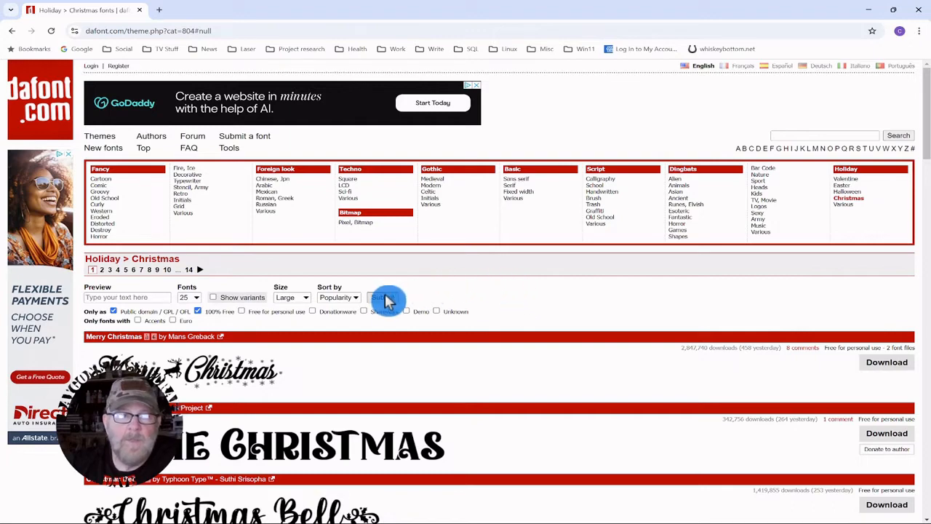
left_click(384, 300)
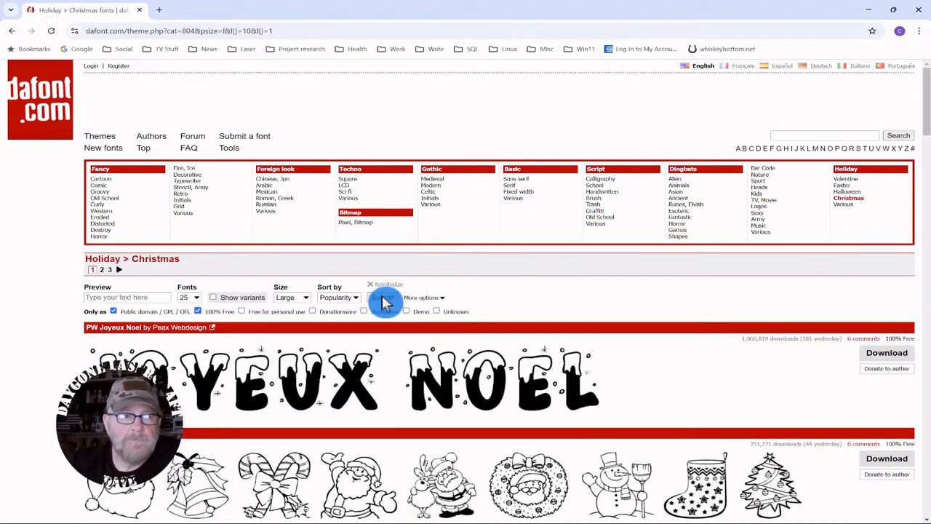
Step: Download the Christmas dingbat font by Ding Bang and browse its glyph chart
scroll("down", 3)
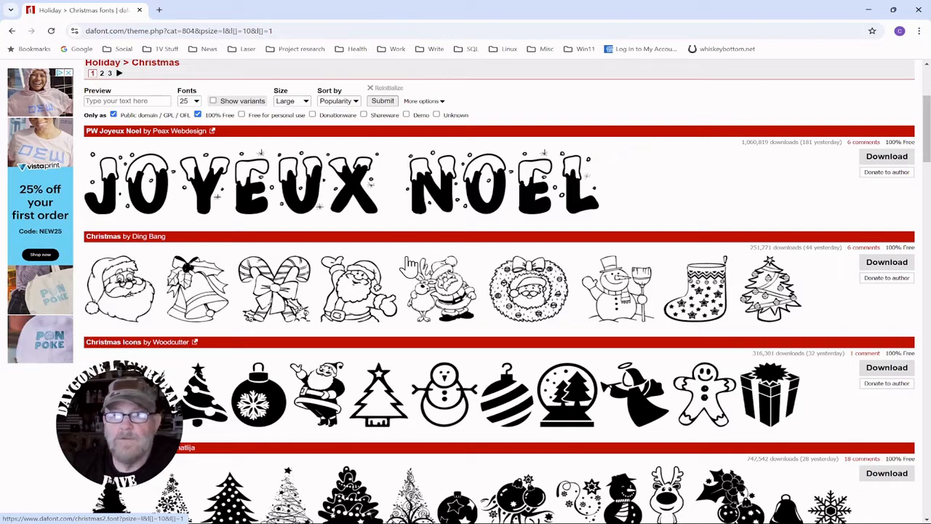
mouse_move(835, 288)
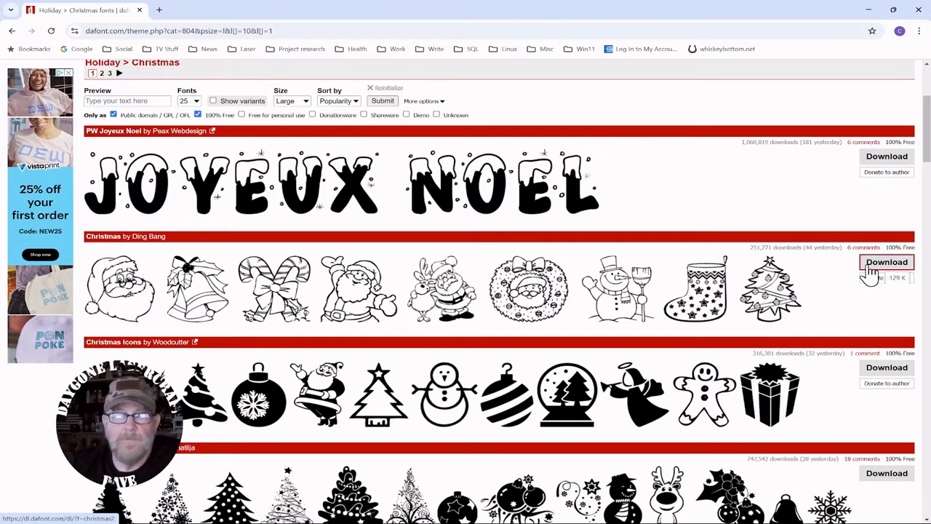
left_click(887, 262)
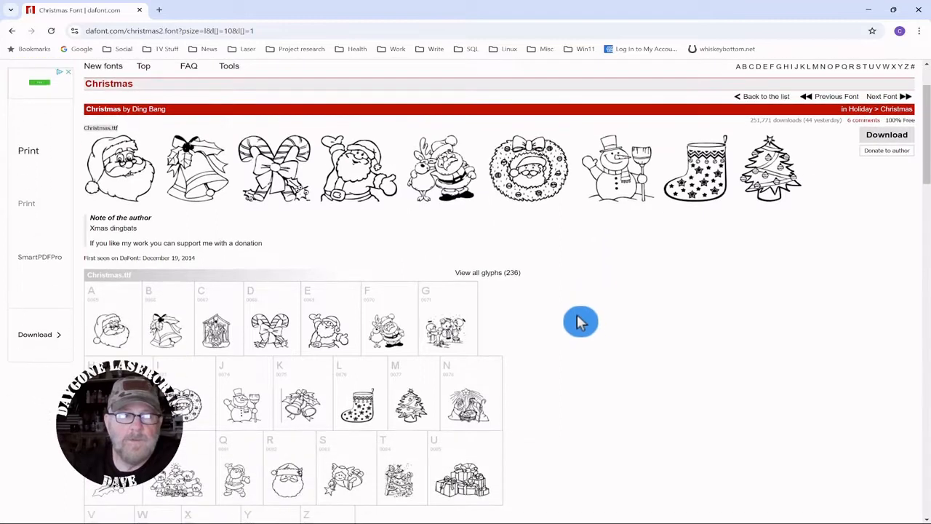
scroll("down", 3)
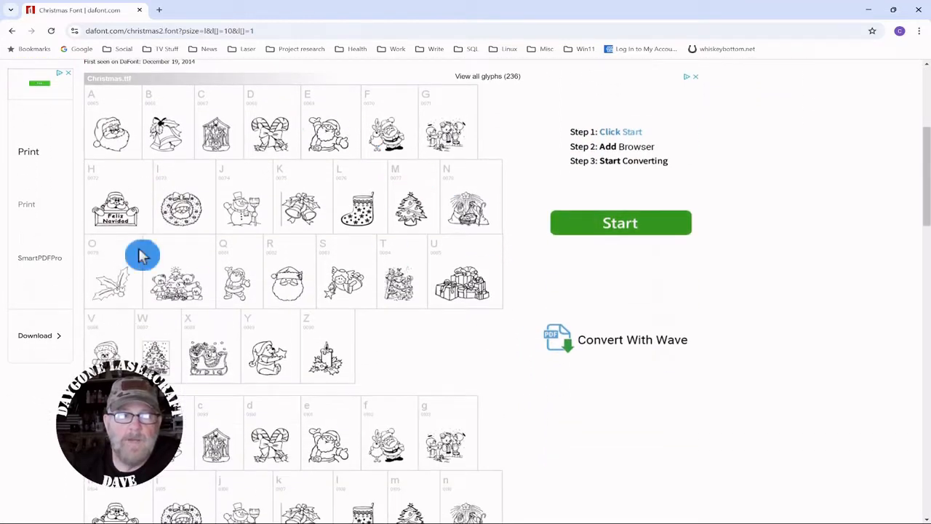
scroll("down", 3)
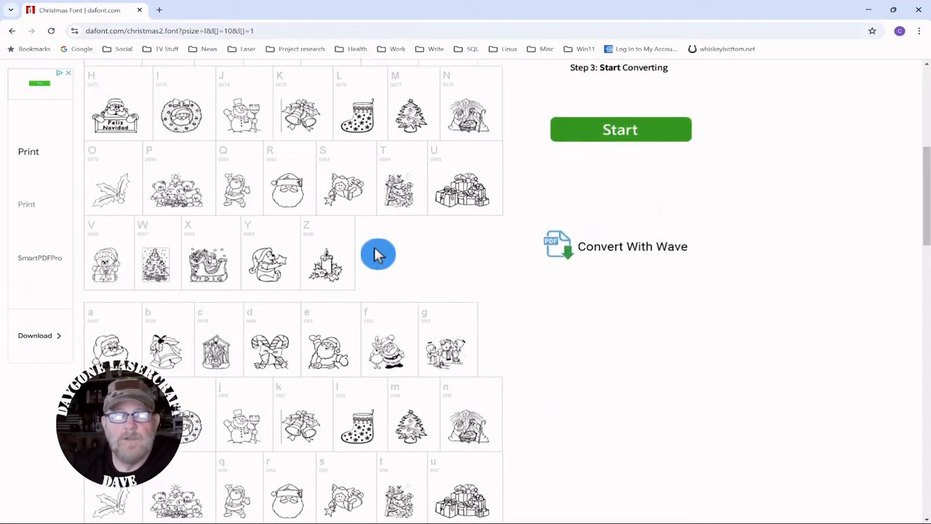
scroll("down", 3)
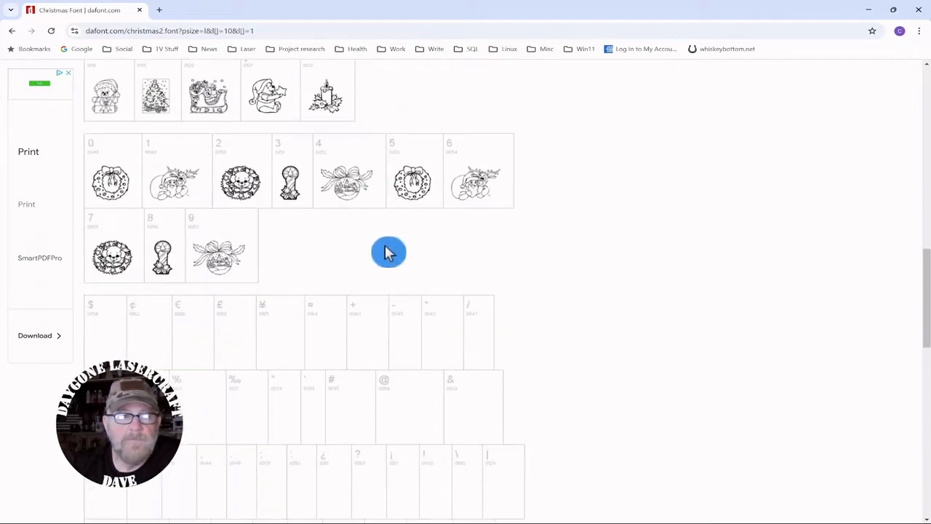
scroll("down", 3)
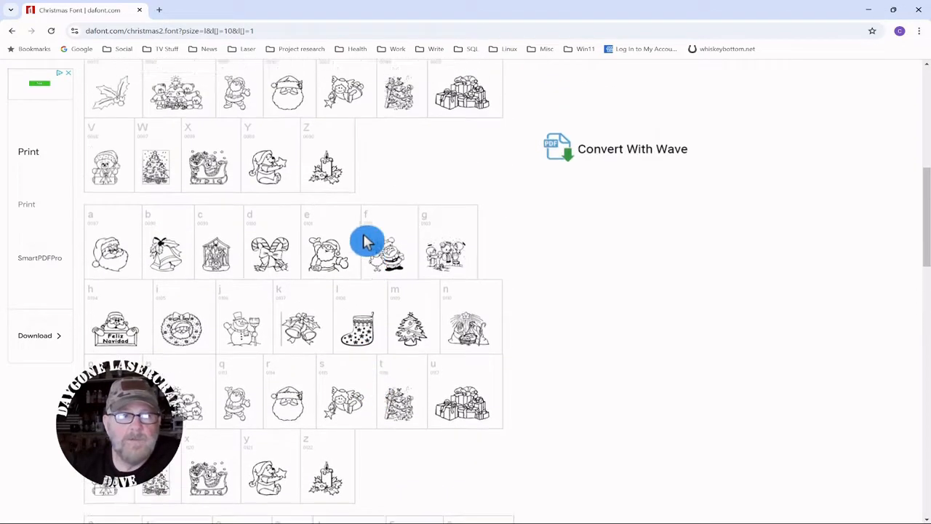
scroll("up", 3)
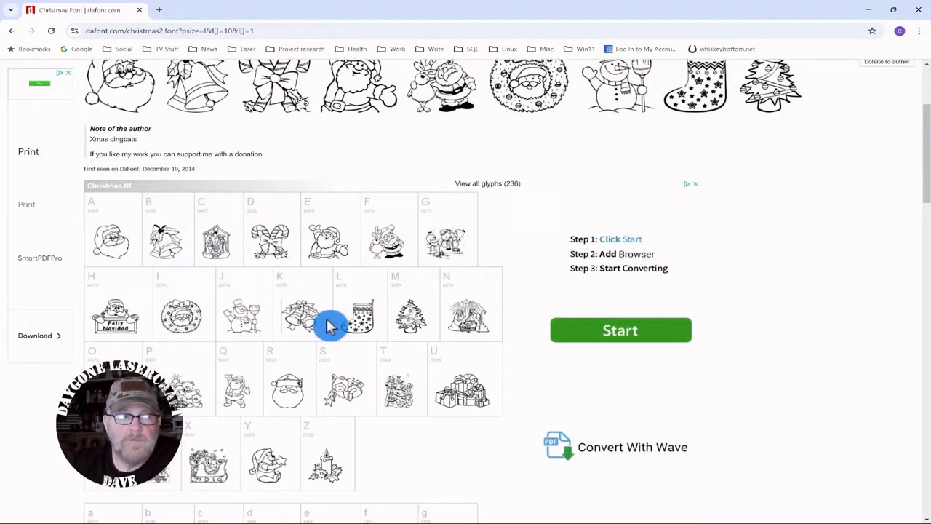
scroll("down", 3)
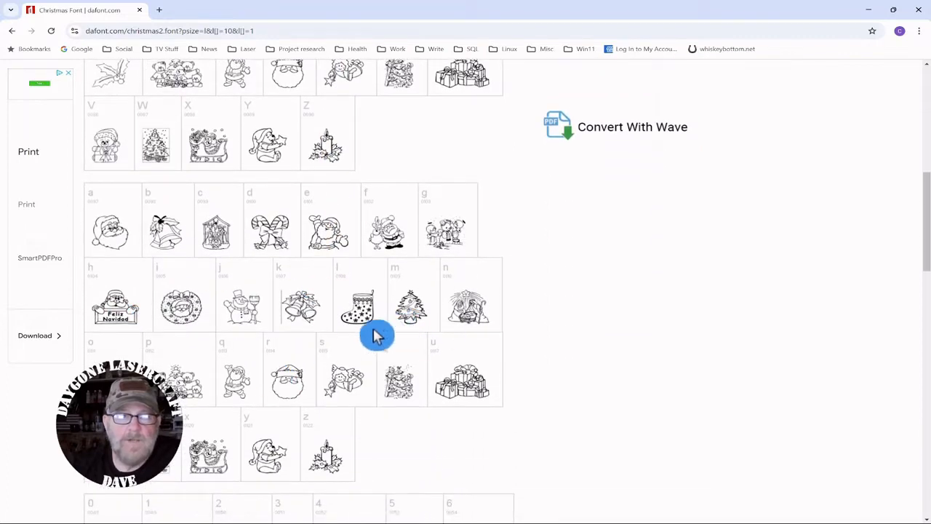
scroll("up", 3)
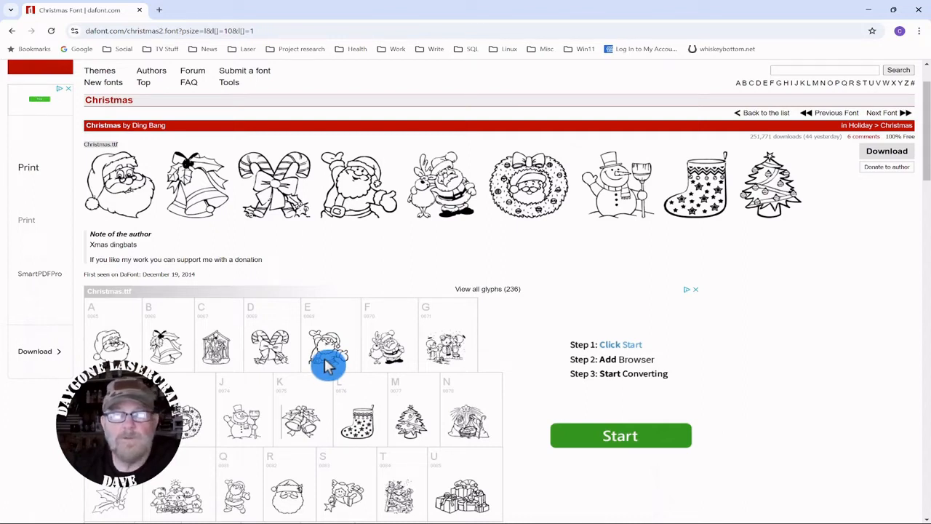
mouse_move(323, 367)
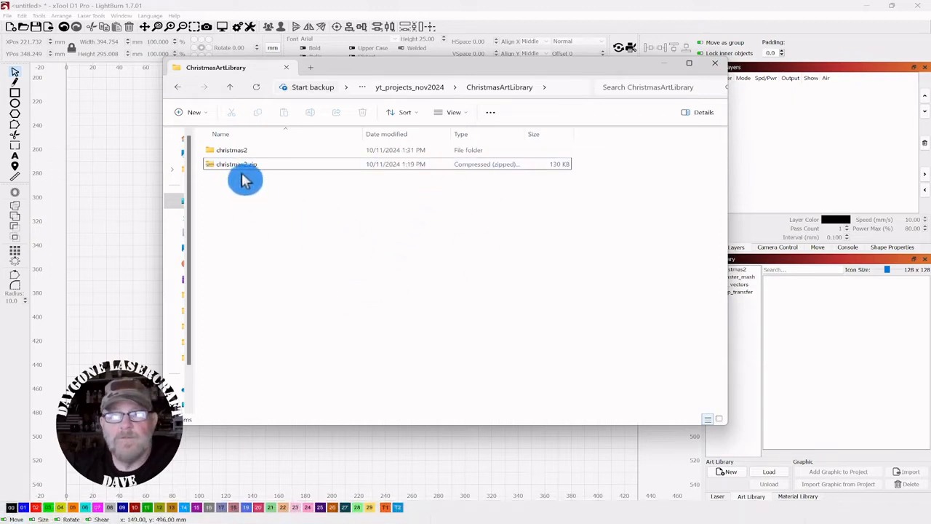
Step: Extract christmas2.zip, locate Christmas.ttf in the christmas2 folder, and close File Explorer
left_click(235, 163)
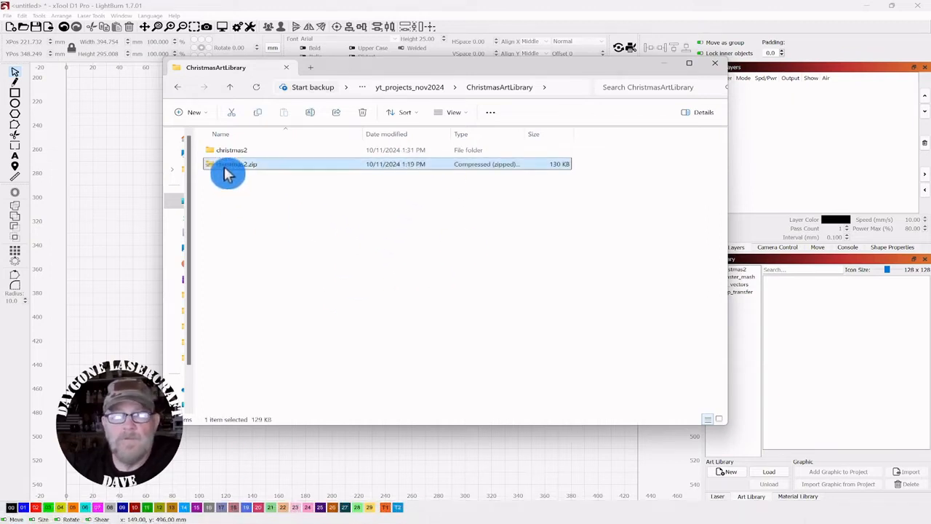
right_click(233, 163)
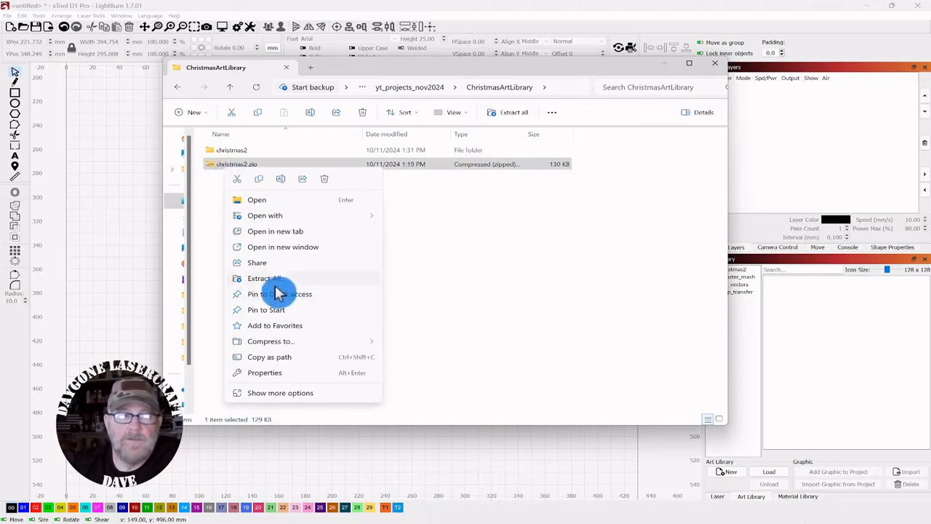
mouse_move(521, 245)
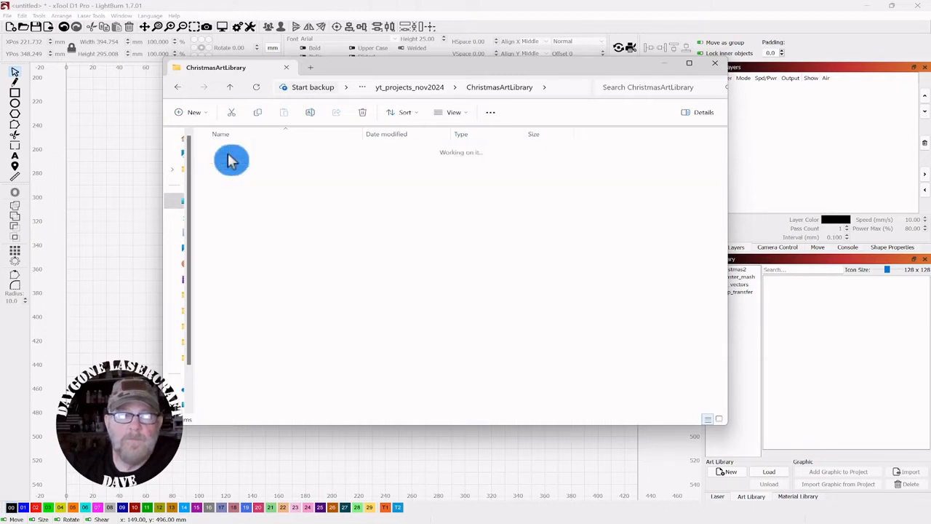
double_click(231, 160)
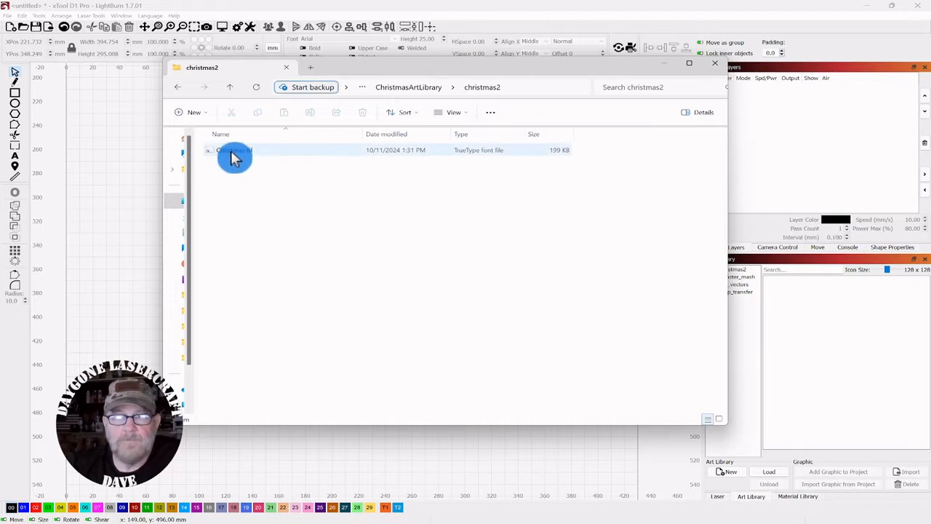
right_click(234, 150)
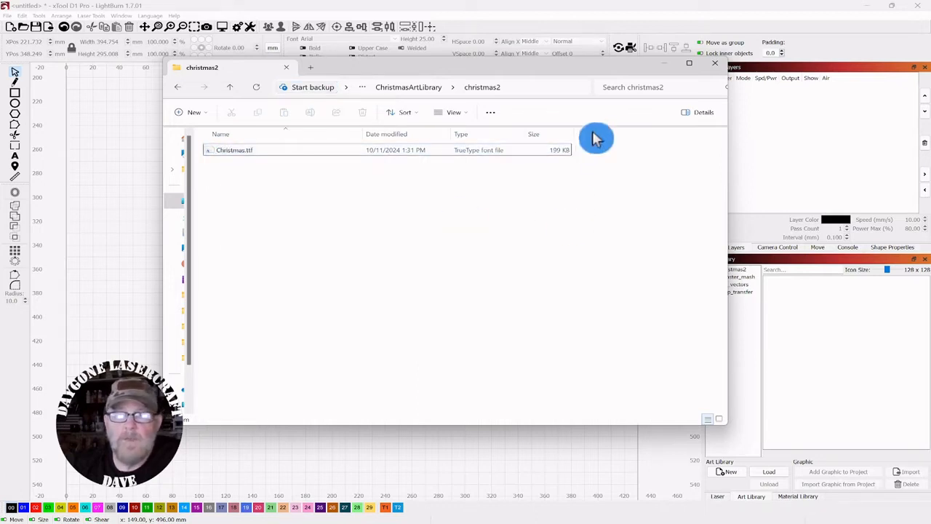
left_click(716, 63)
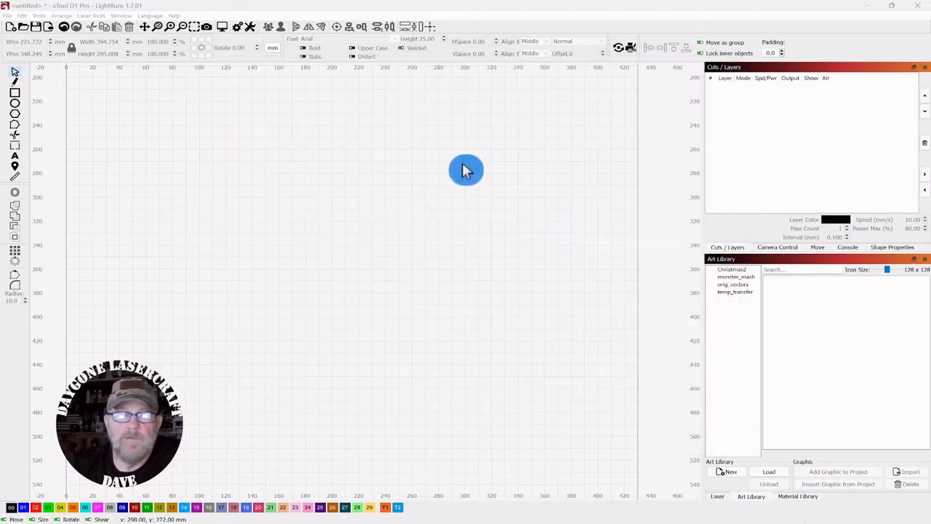
mouse_move(429, 167)
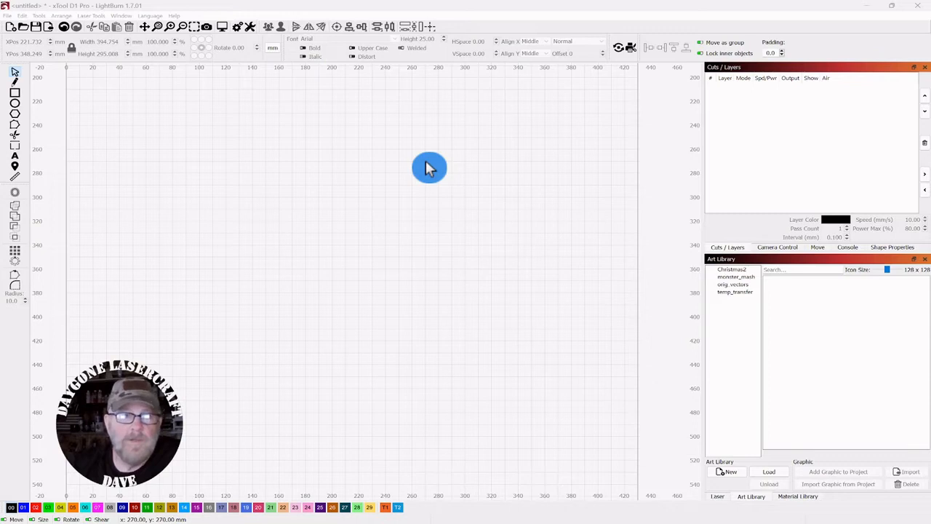
mouse_move(18, 163)
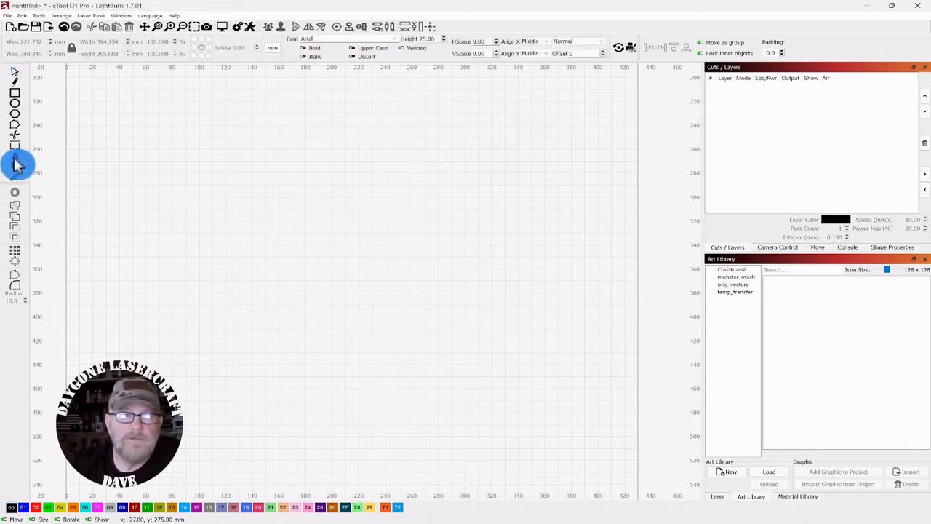
Step: Switch to the Text tool in LightBurn
left_click(15, 154)
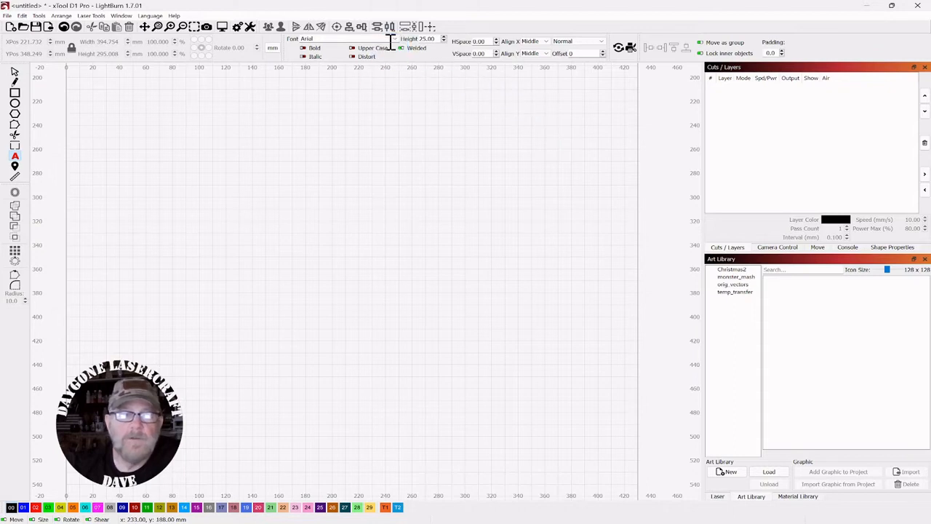
mouse_move(398, 47)
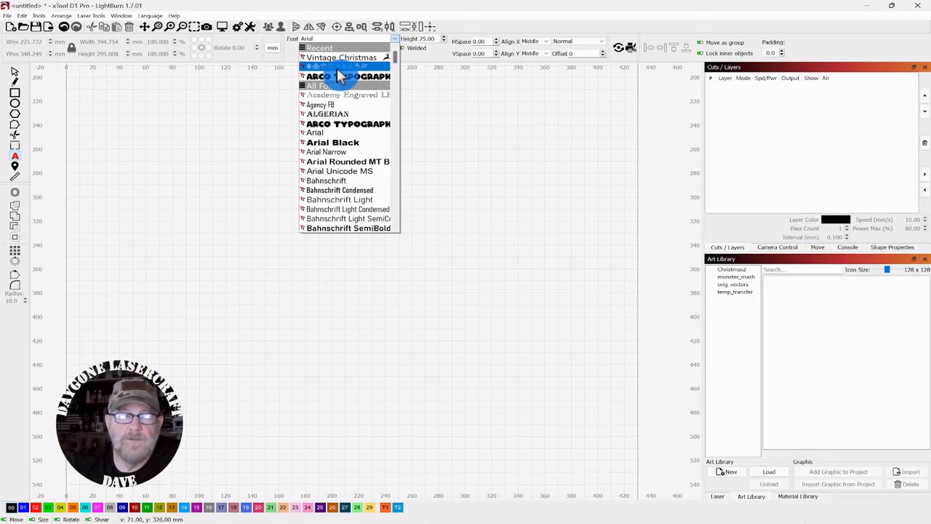
Step: Choose the Christmas font for the new text
left_click(340, 67)
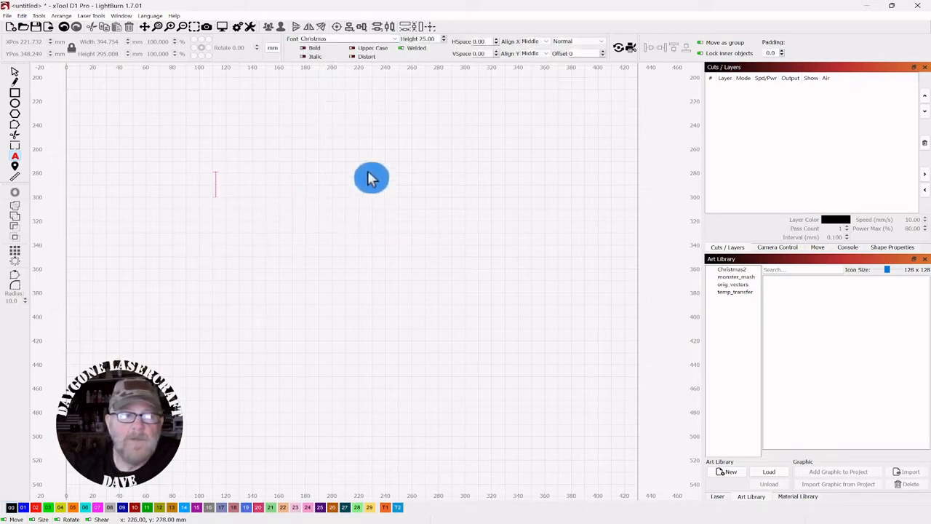
mouse_move(410, 188)
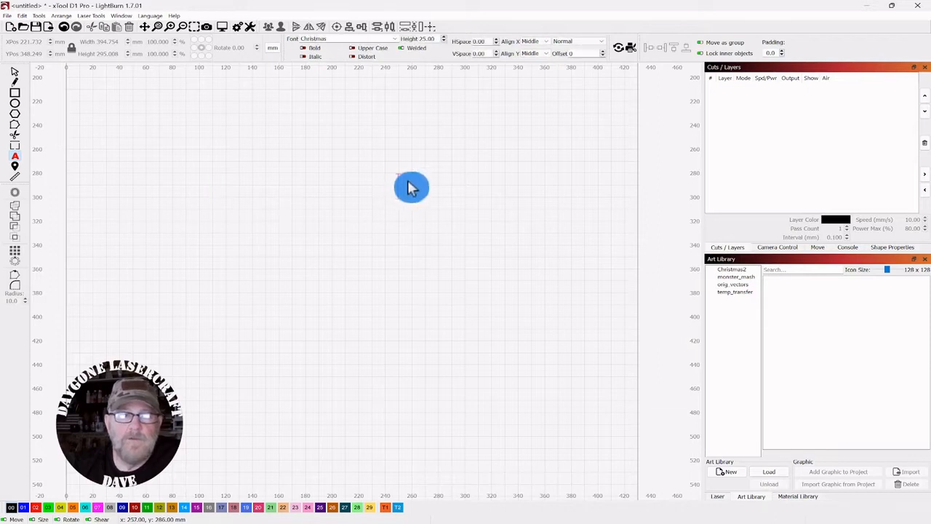
mouse_move(501, 150)
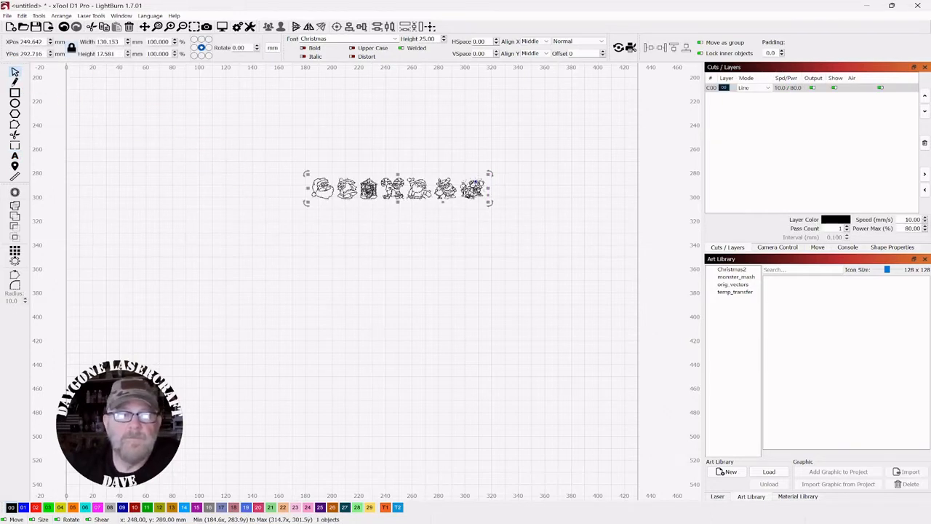
Step: Move the row of Christmas pictures left and enlarge it across the canvas
left_click_drag(396, 189, 333, 188)
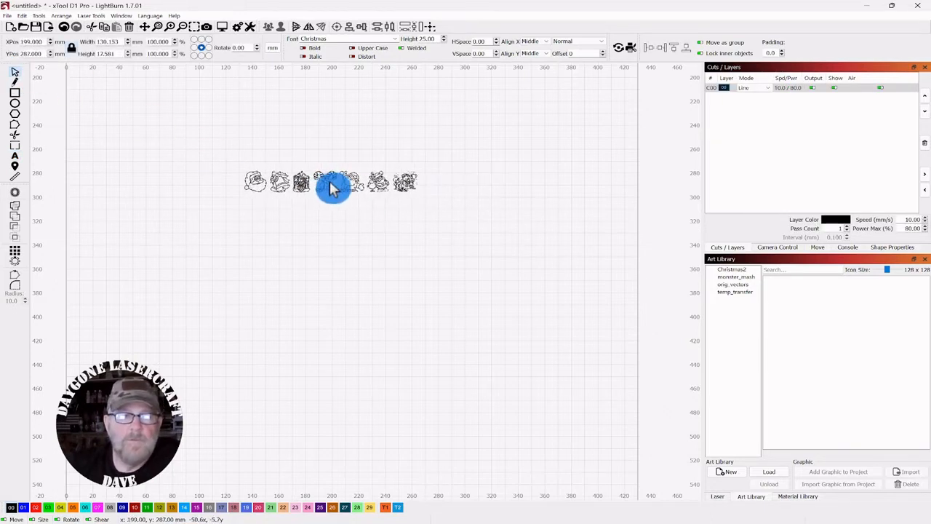
left_click(332, 181)
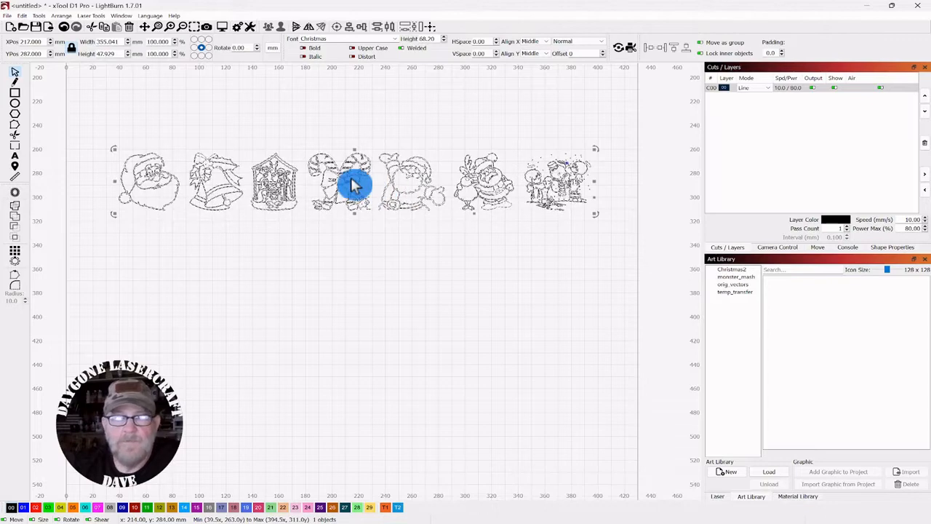
Step: Convert the text to paths and move the Santa face below the row, under the bell
right_click(352, 186)
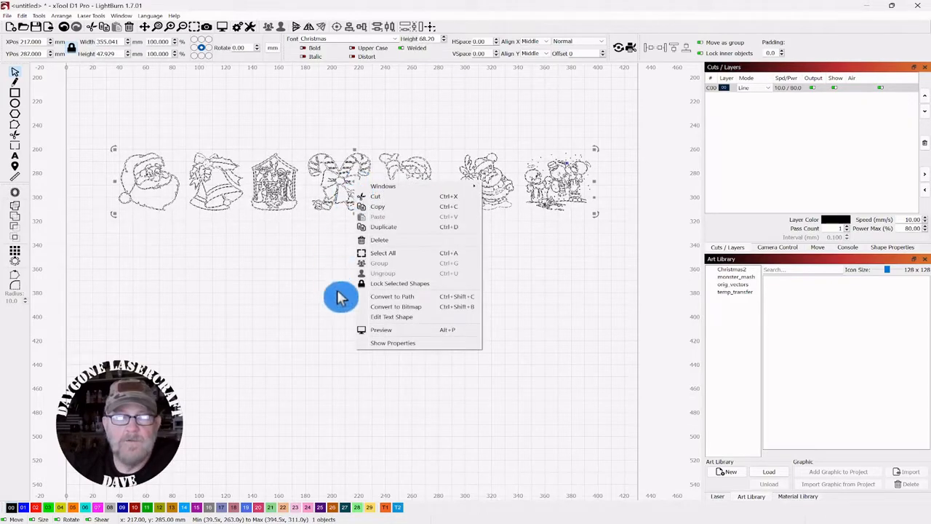
left_click(382, 273)
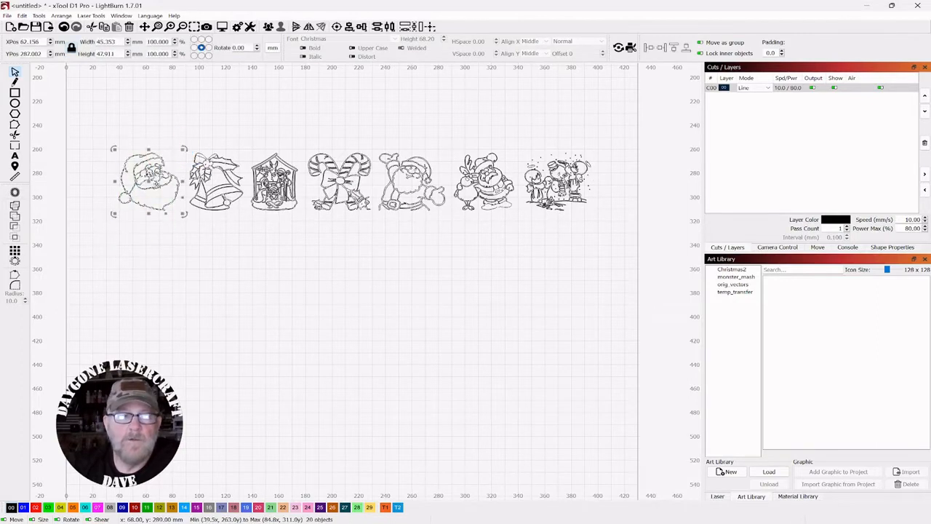
left_click_drag(148, 182, 159, 273)
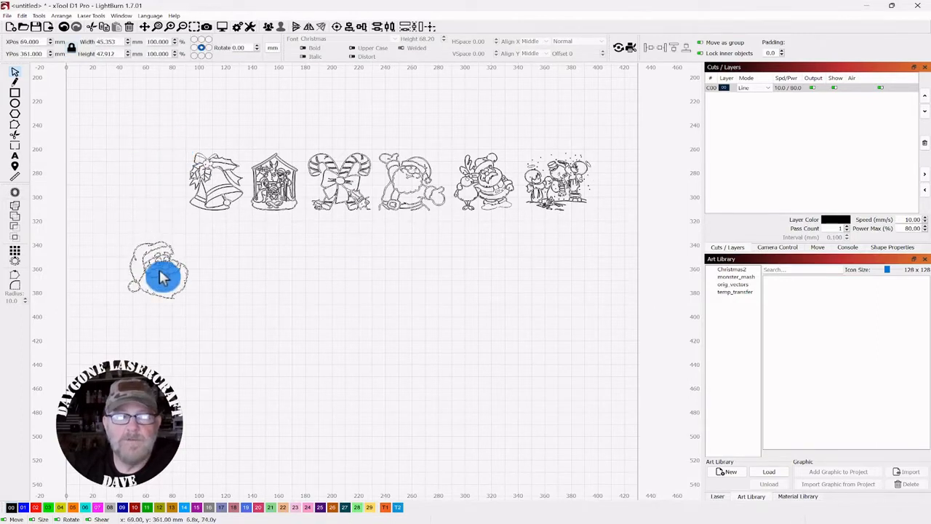
left_click_drag(160, 273, 196, 279)
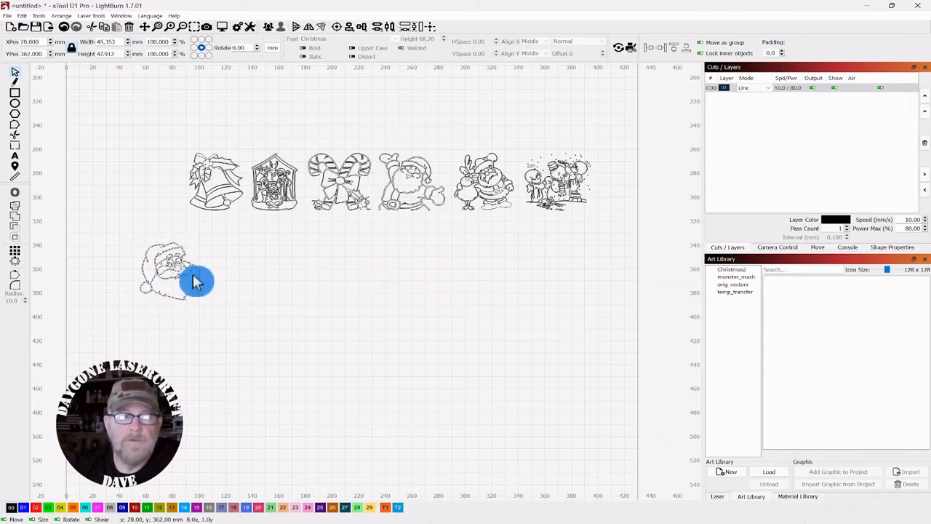
left_click_drag(175, 269, 240, 279)
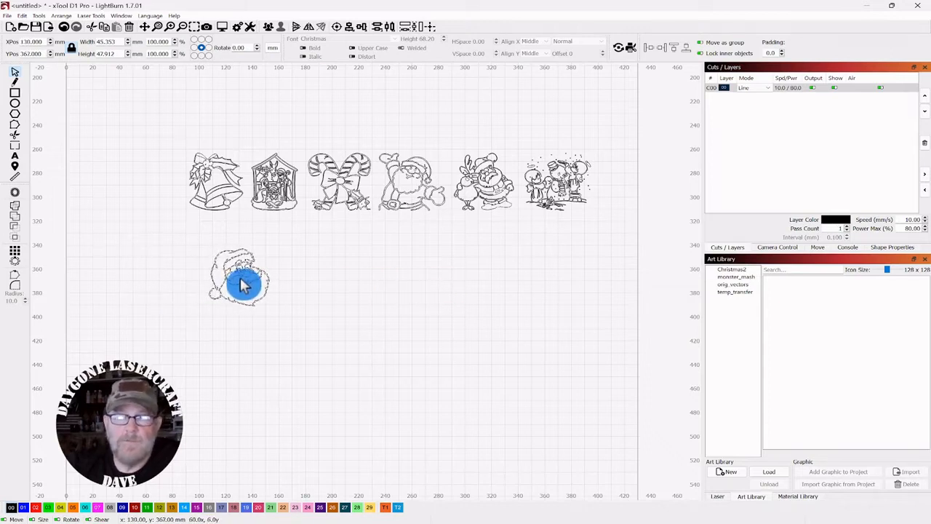
left_click_drag(245, 284, 219, 279)
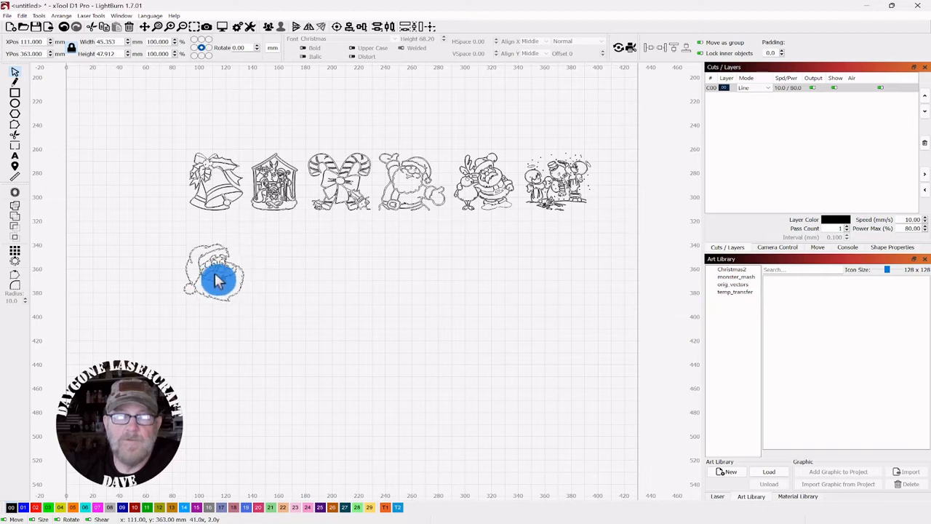
left_click(213, 274)
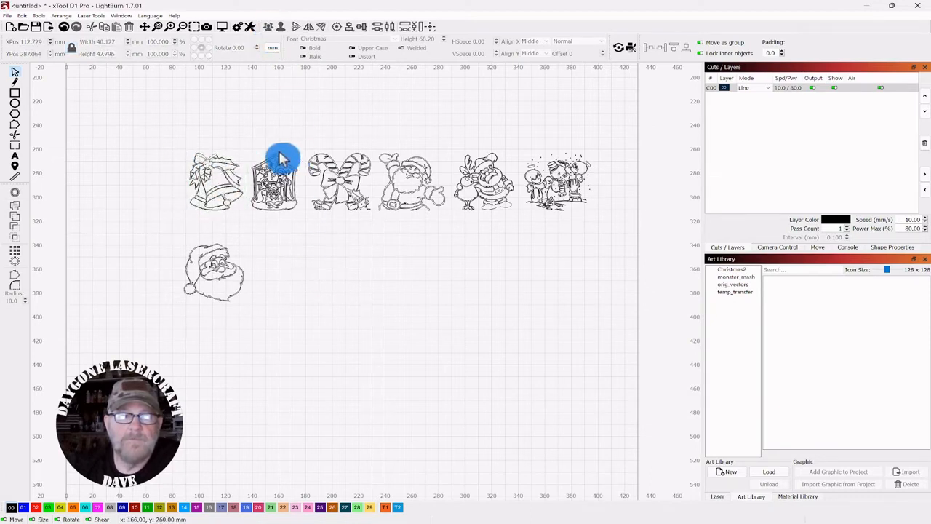
Step: Select the nativity scene and other pictures in the row individually
left_click(275, 180)
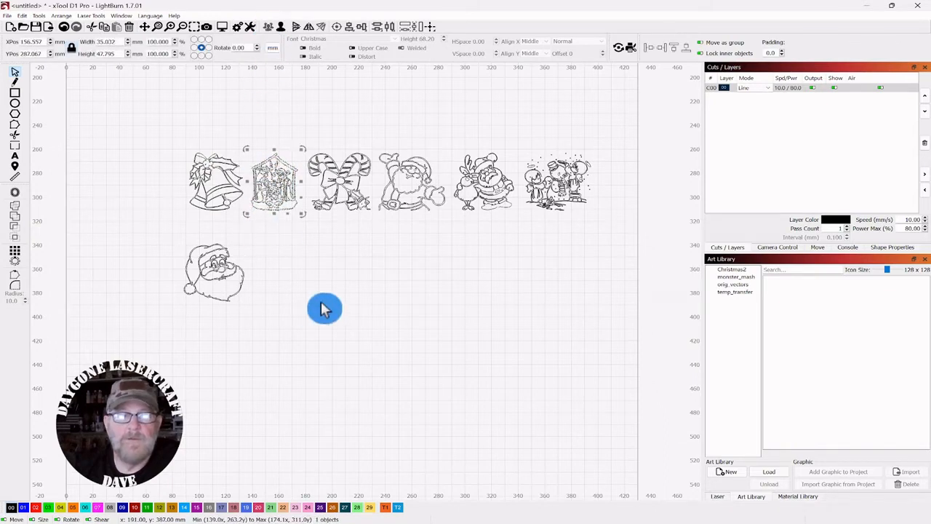
left_click(341, 177)
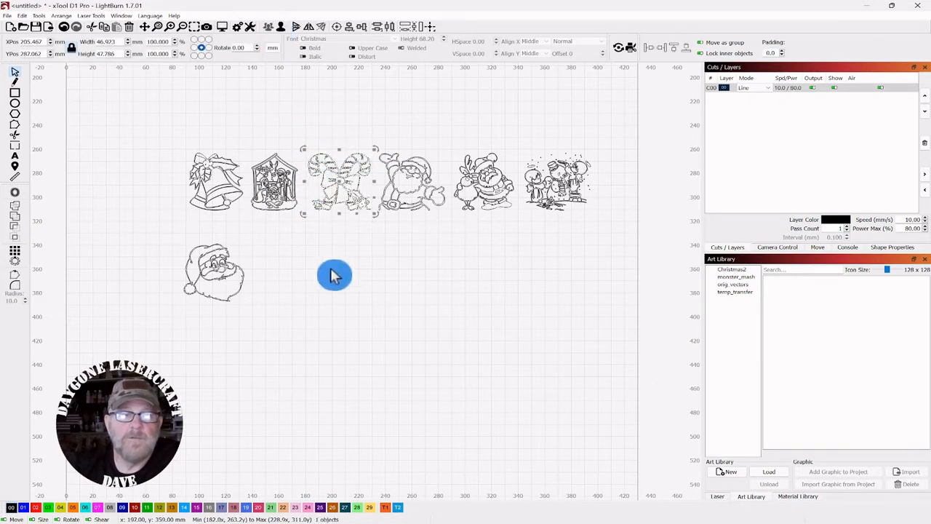
left_click(413, 180)
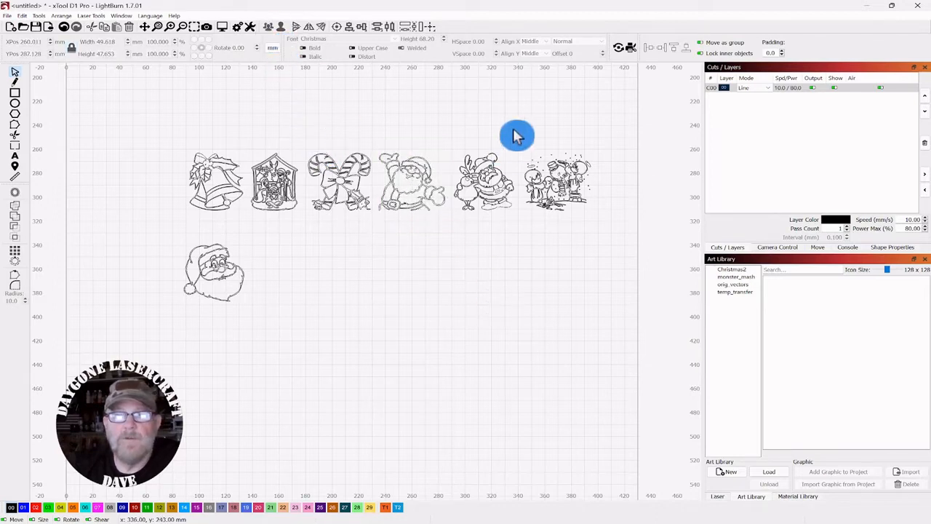
Step: View the existing Christmas2 library's graphics in the Art Library panel
left_click(483, 182)
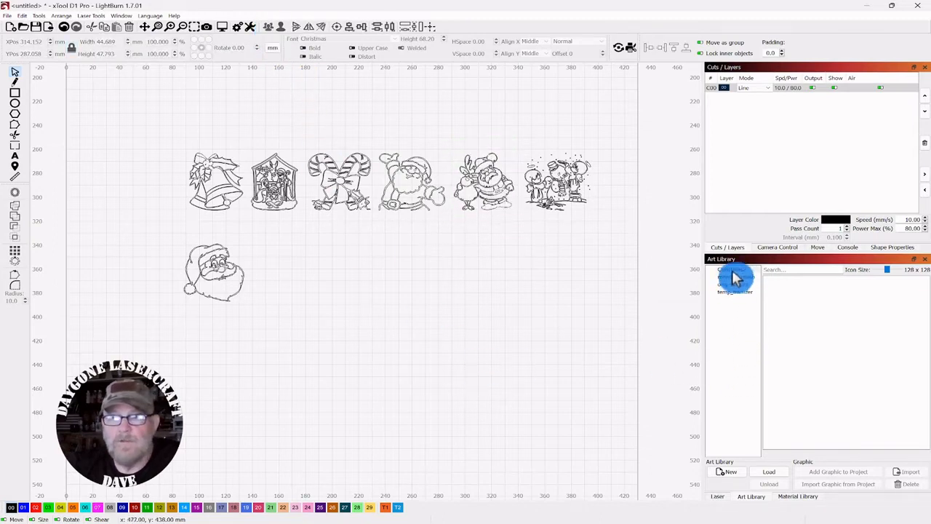
left_click(733, 269)
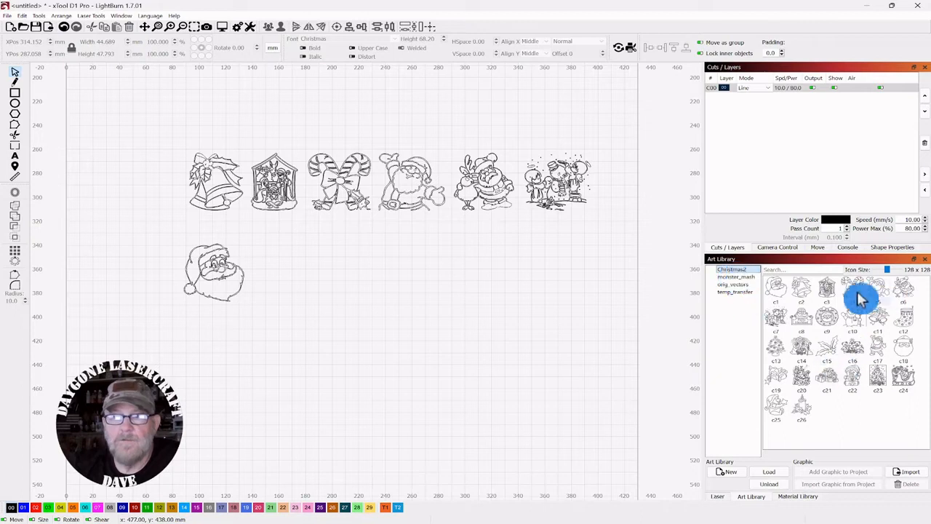
mouse_move(849, 361)
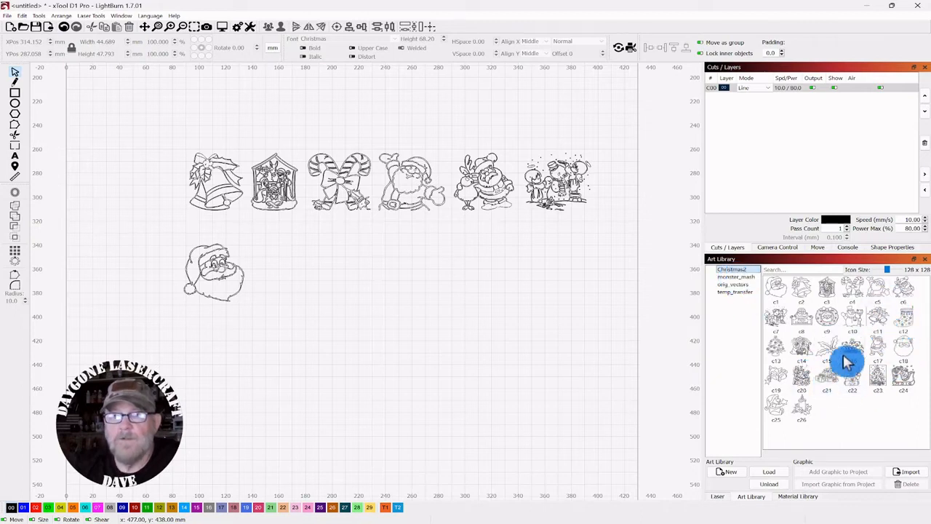
mouse_move(462, 288)
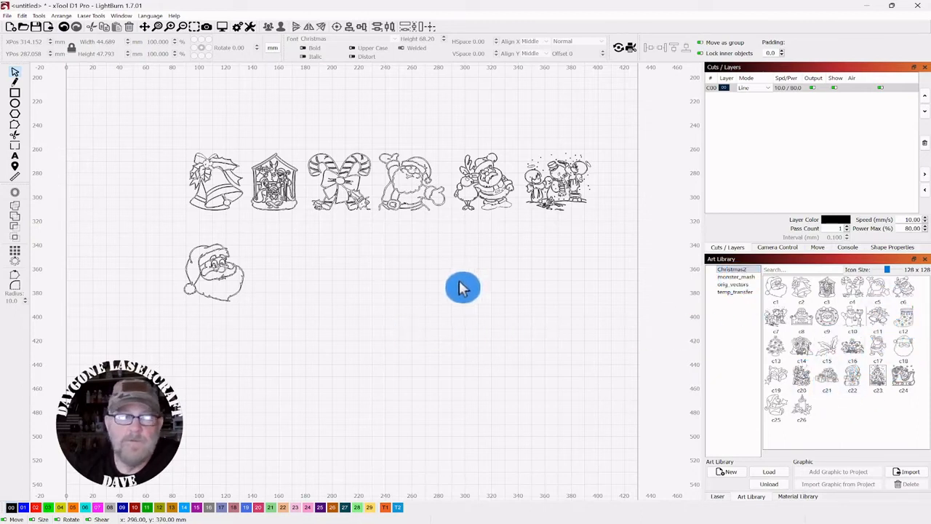
left_click(555, 180)
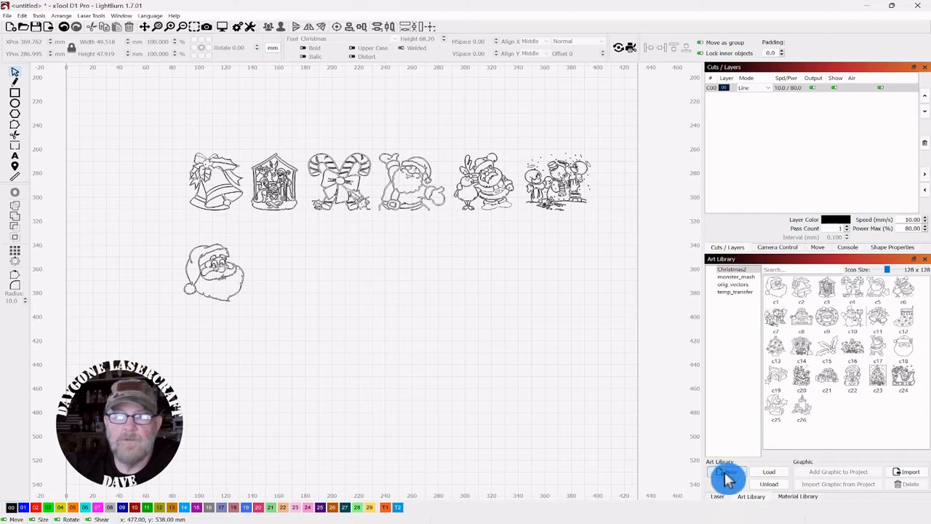
Step: Create a new, empty art library saved as 'Christmas'
left_click(730, 471)
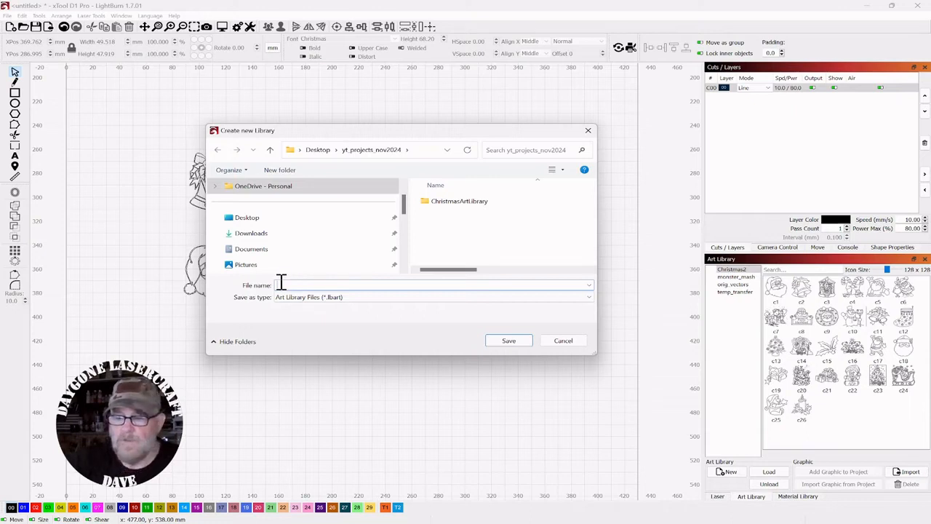
type("Christmas")
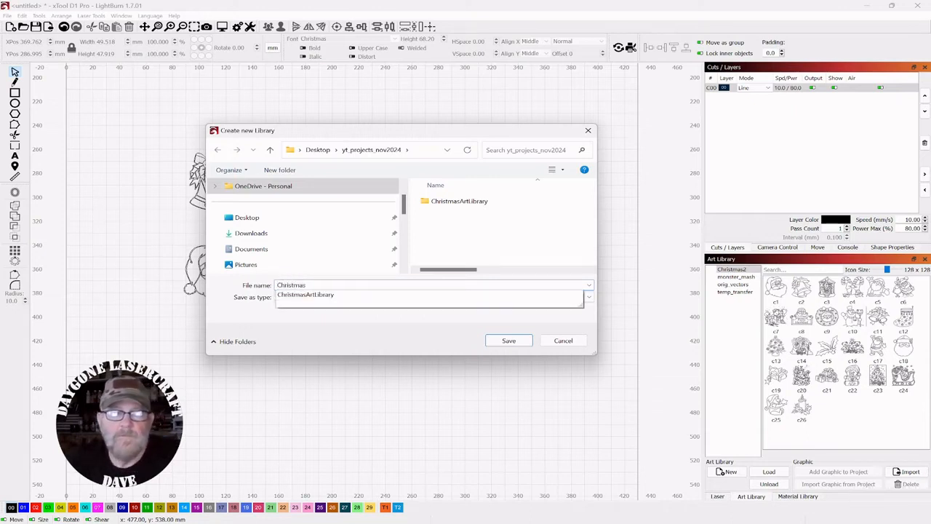
left_click(509, 340)
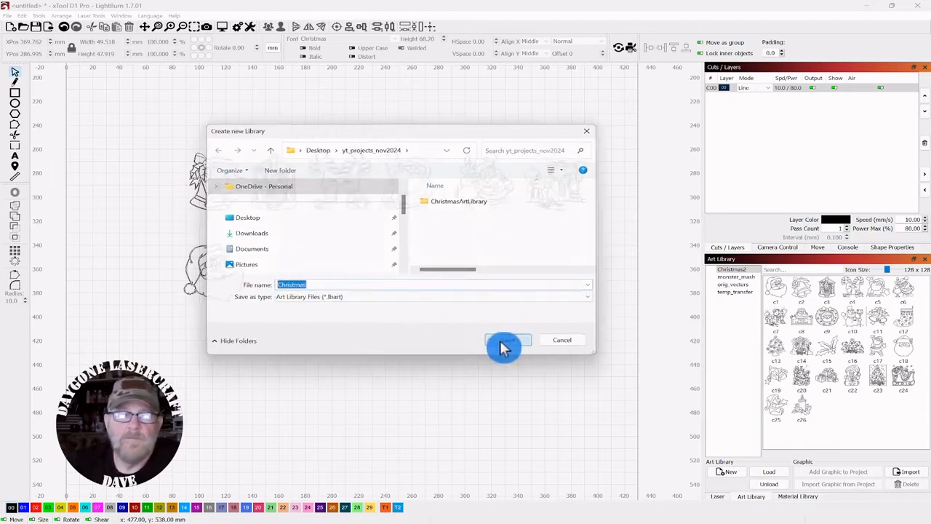
left_click(508, 340)
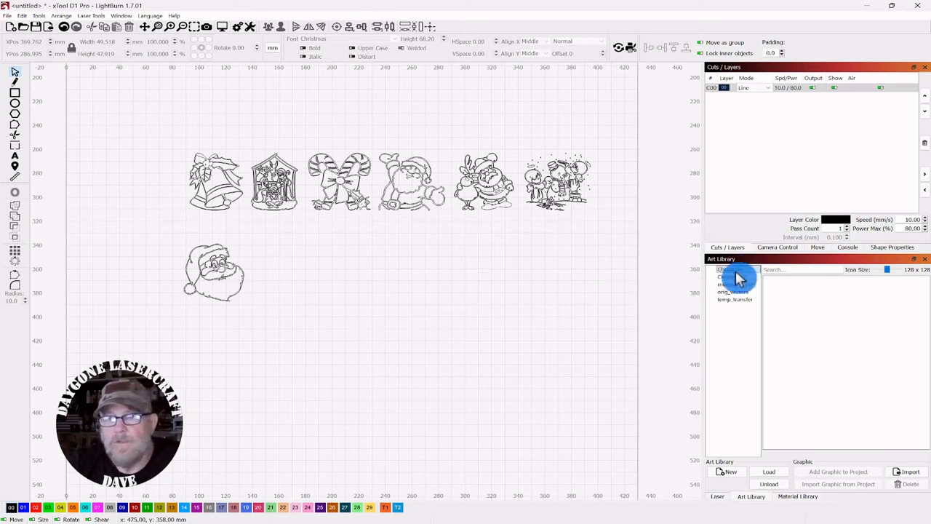
Step: Add the Santa head to the active Christmas library as graphic 'c1'
left_click(731, 269)
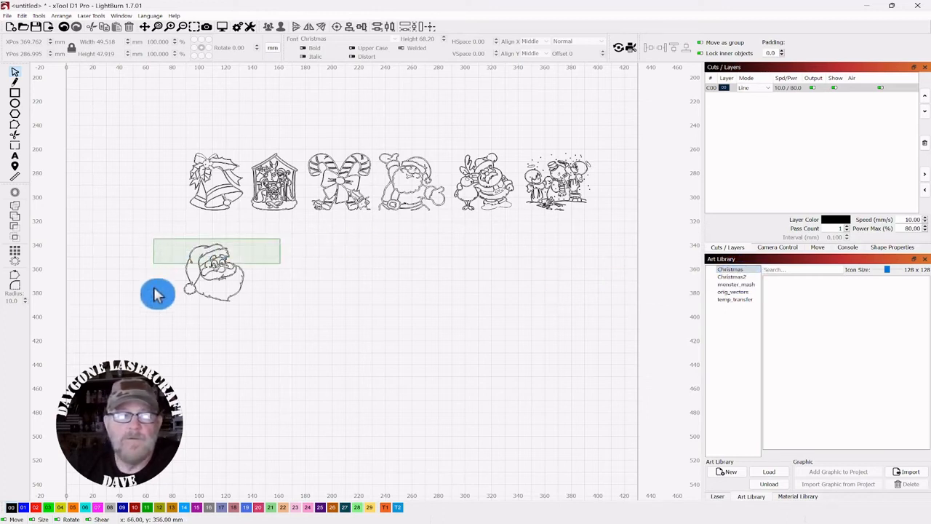
left_click(212, 274)
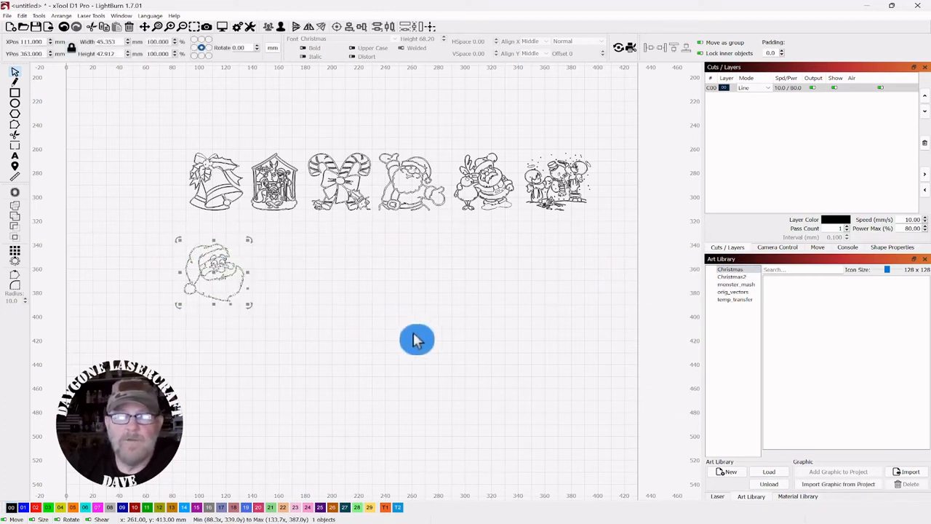
mouse_move(782, 424)
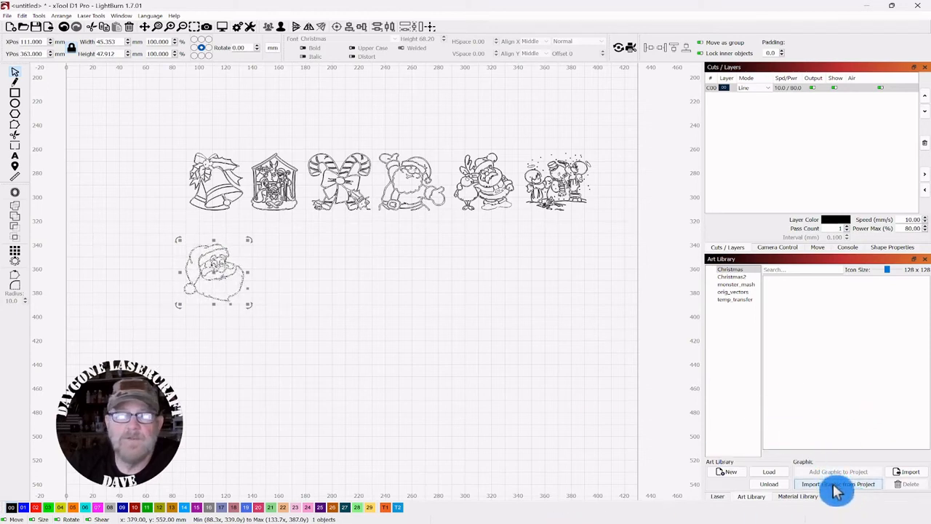
left_click(837, 483)
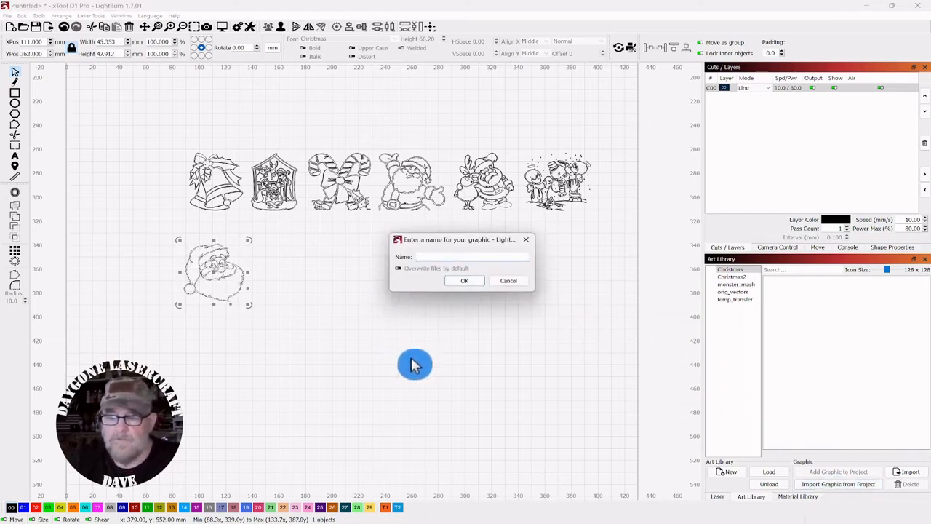
type("c1")
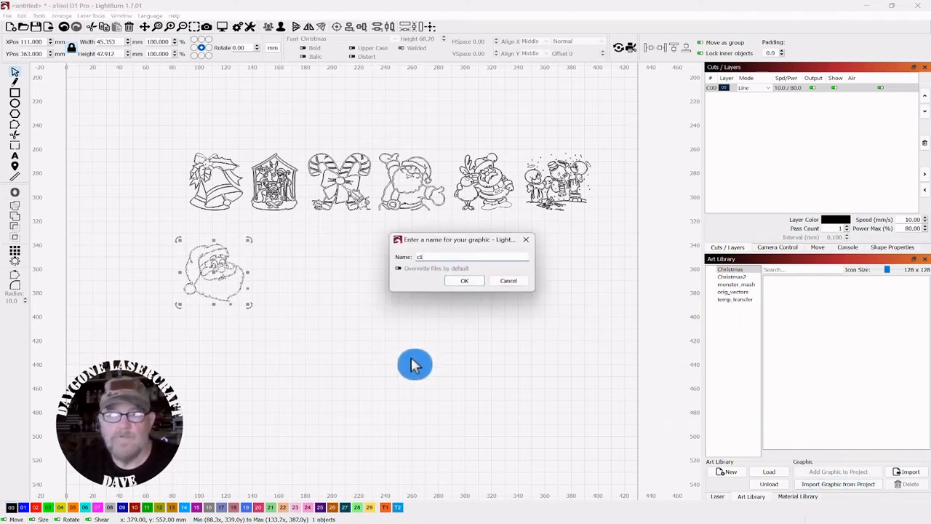
mouse_move(448, 283)
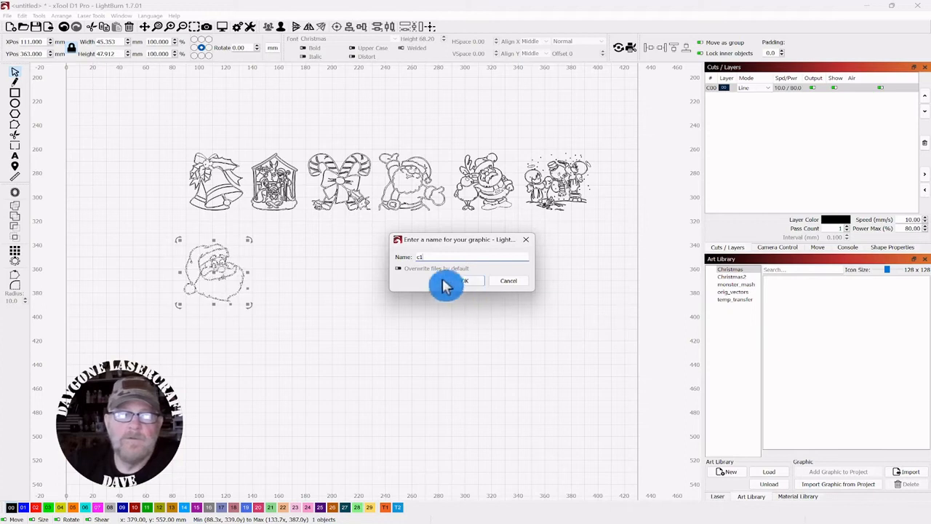
left_click(464, 281)
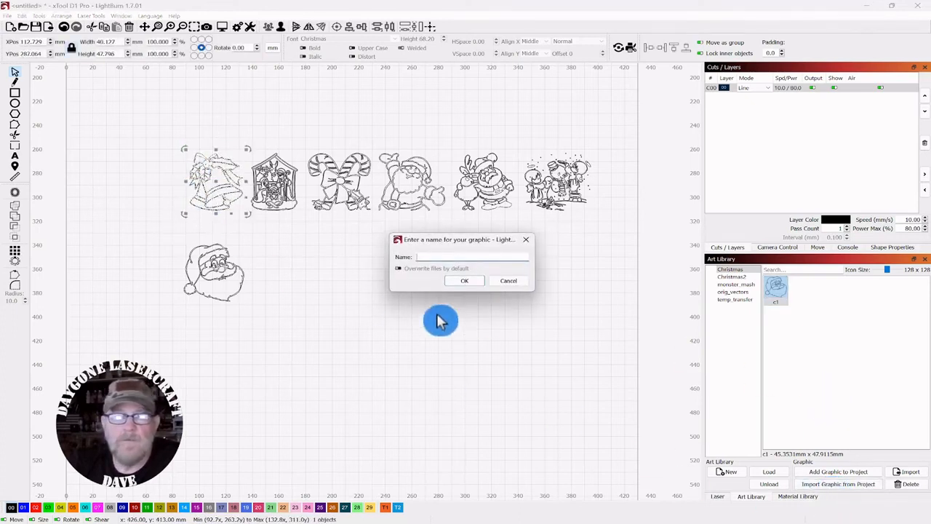
Step: Save the bell graphic in the Christmas library as c2
type("c")
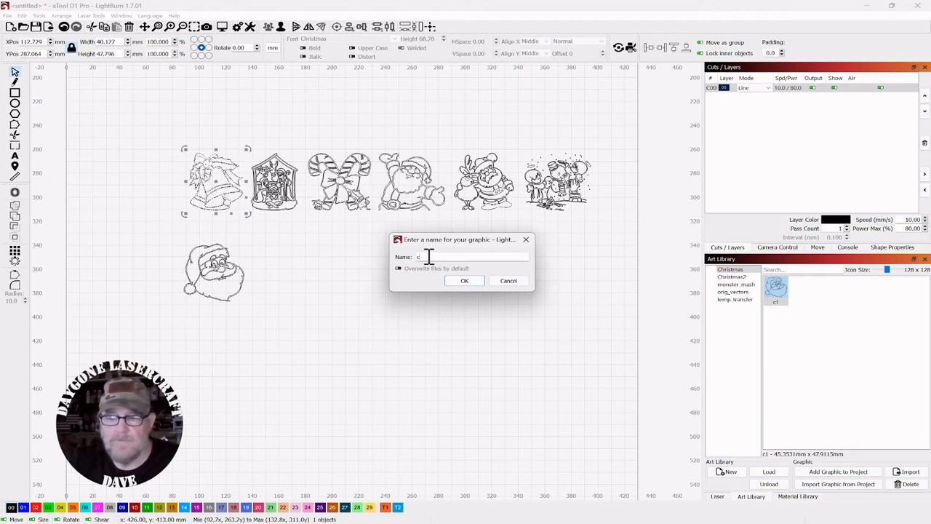
left_click(464, 281)
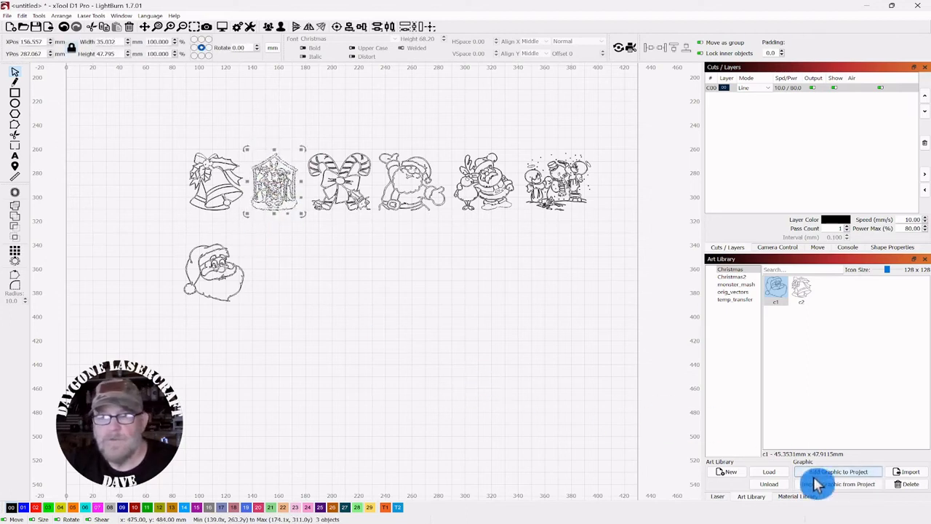
Step: Save the lantern graphic in the Christmas library as c3
left_click(838, 471)
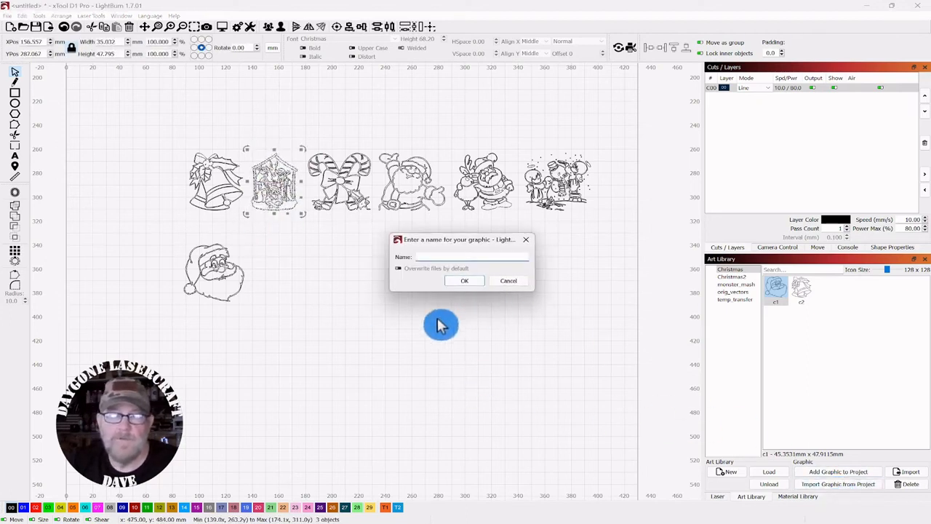
type("c")
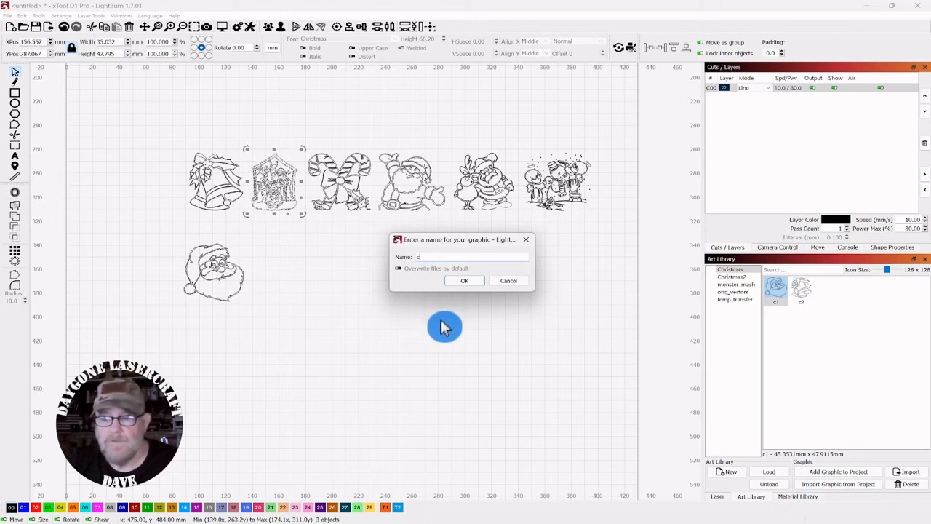
left_click(464, 281)
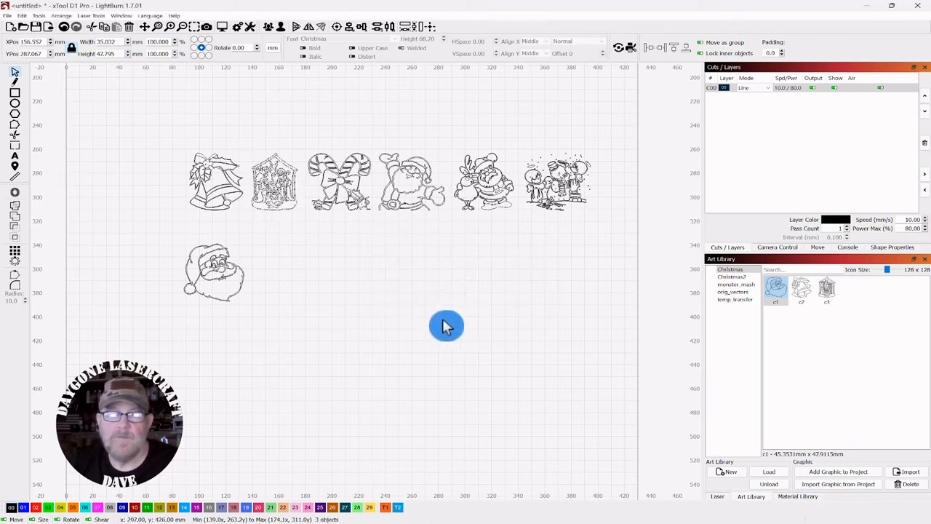
Step: Save the candy cane graphic in the Christmas library as c4
left_click(338, 180)
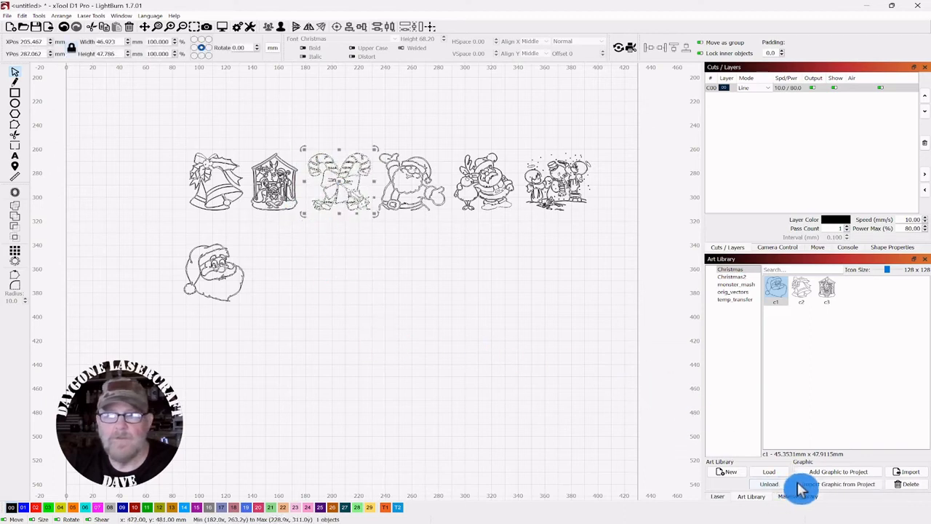
left_click(838, 472)
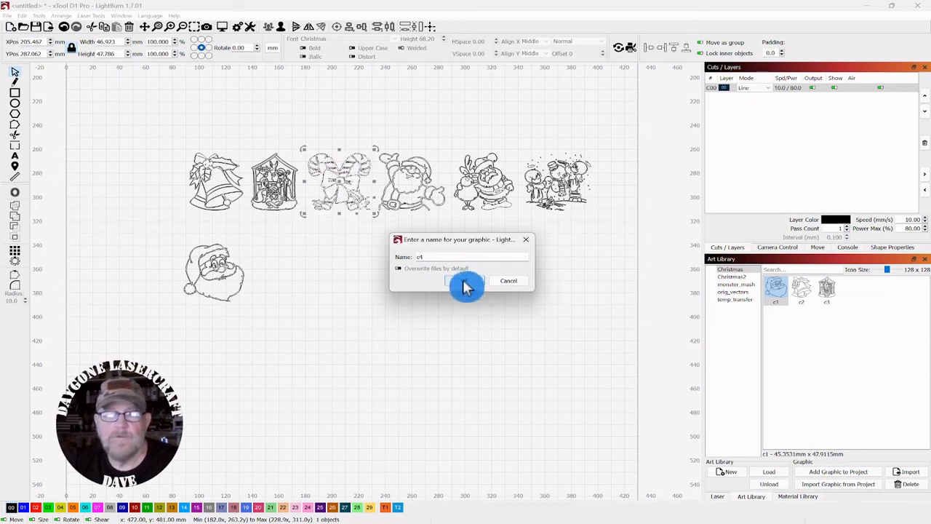
left_click(445, 281)
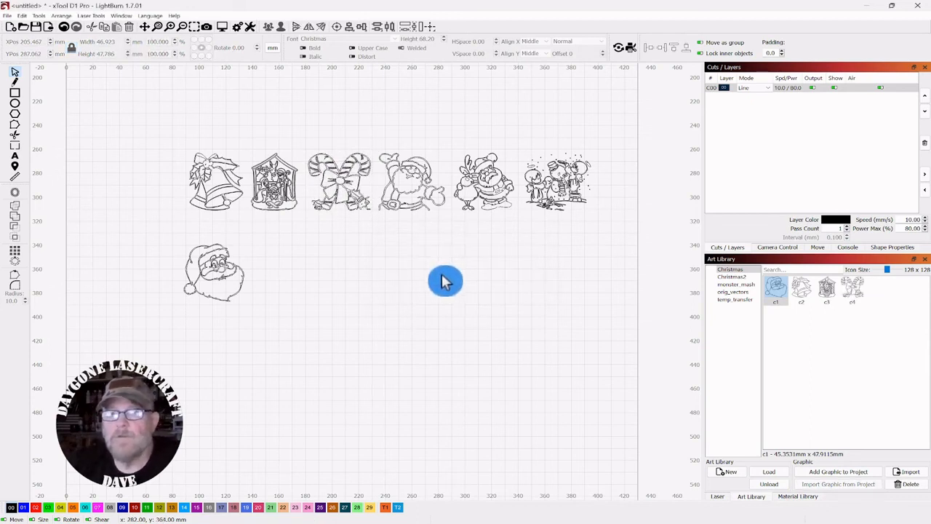